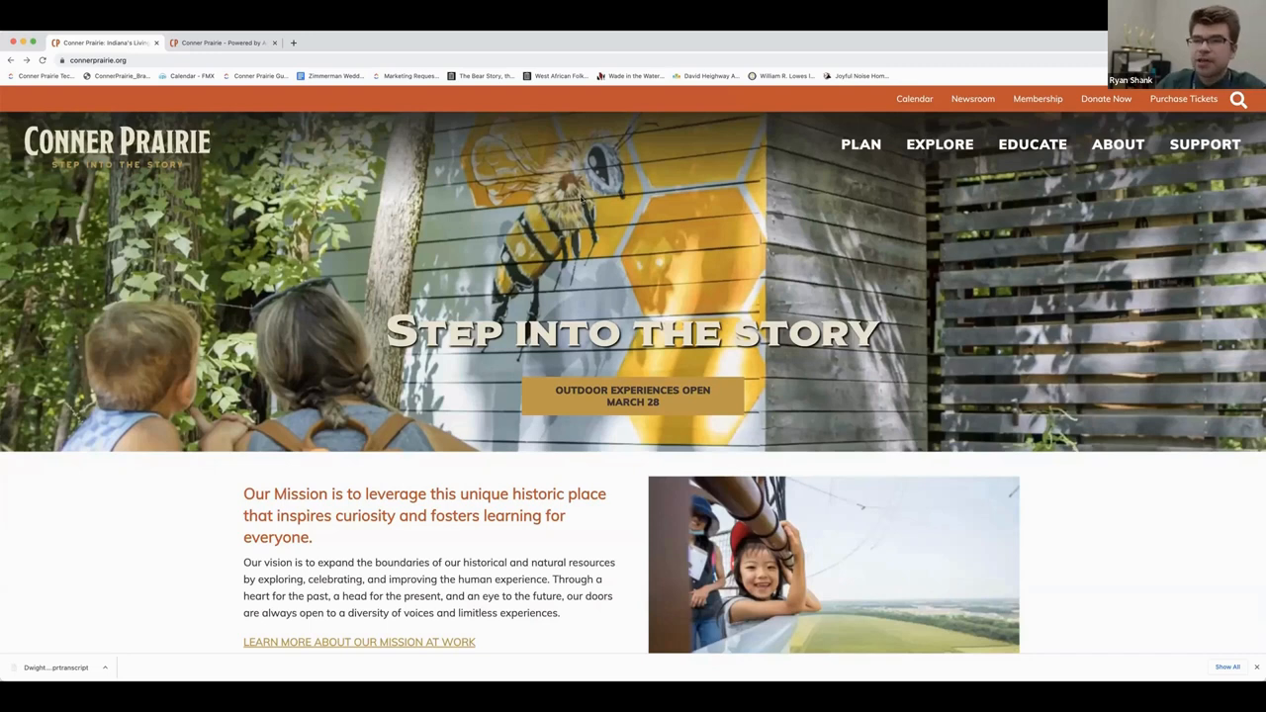
Step: Go to the Conner Prairie Learning Portal page from the EDUCATE menu and scroll through it
click(1033, 143)
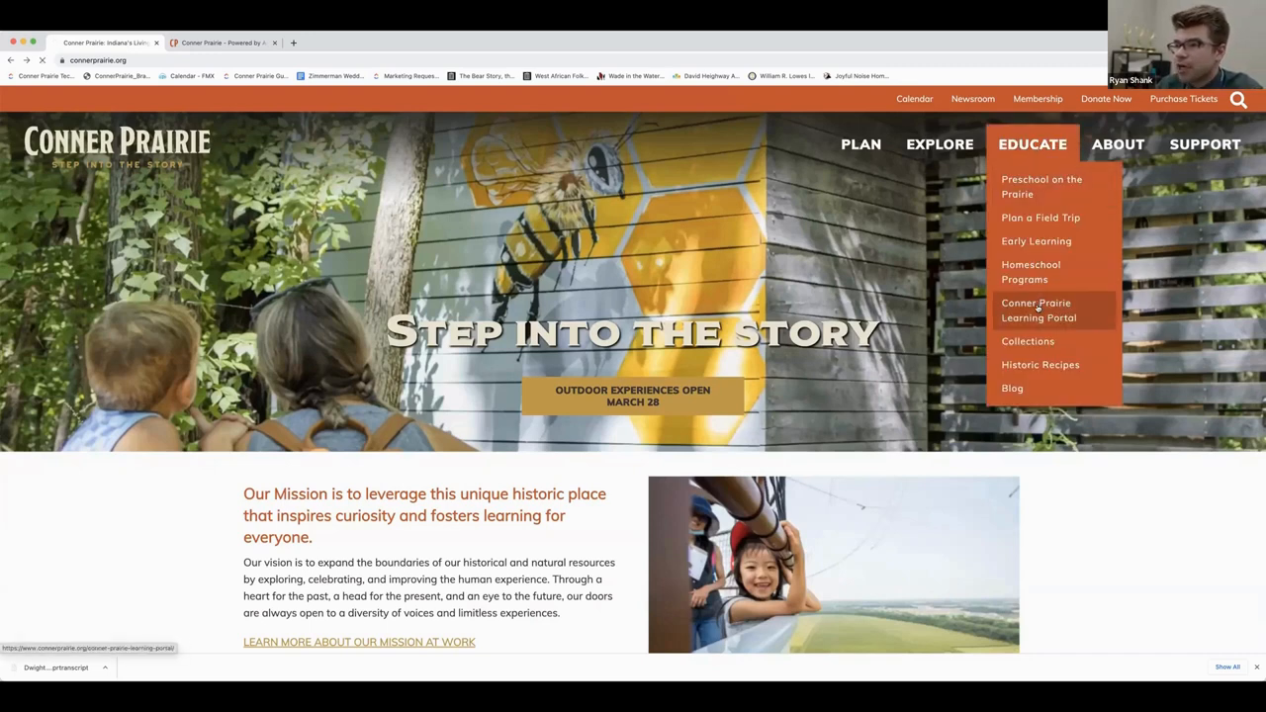
click(1039, 308)
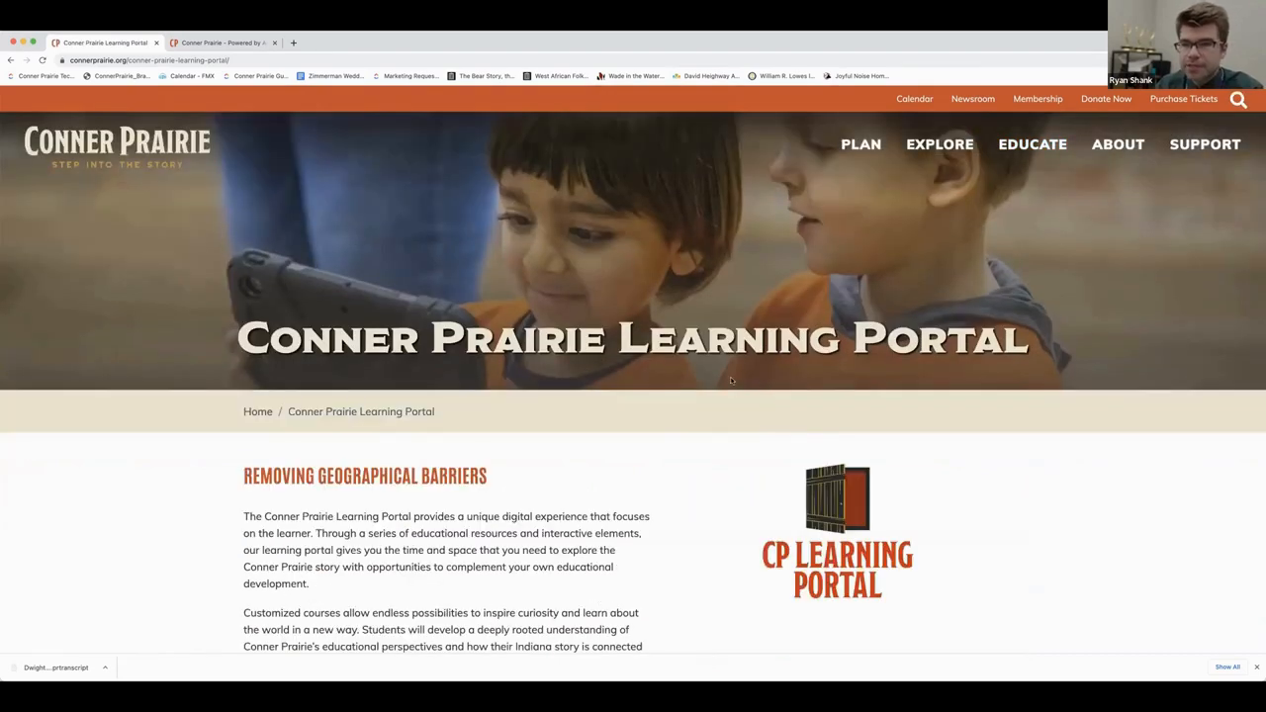
scroll(down, 3)
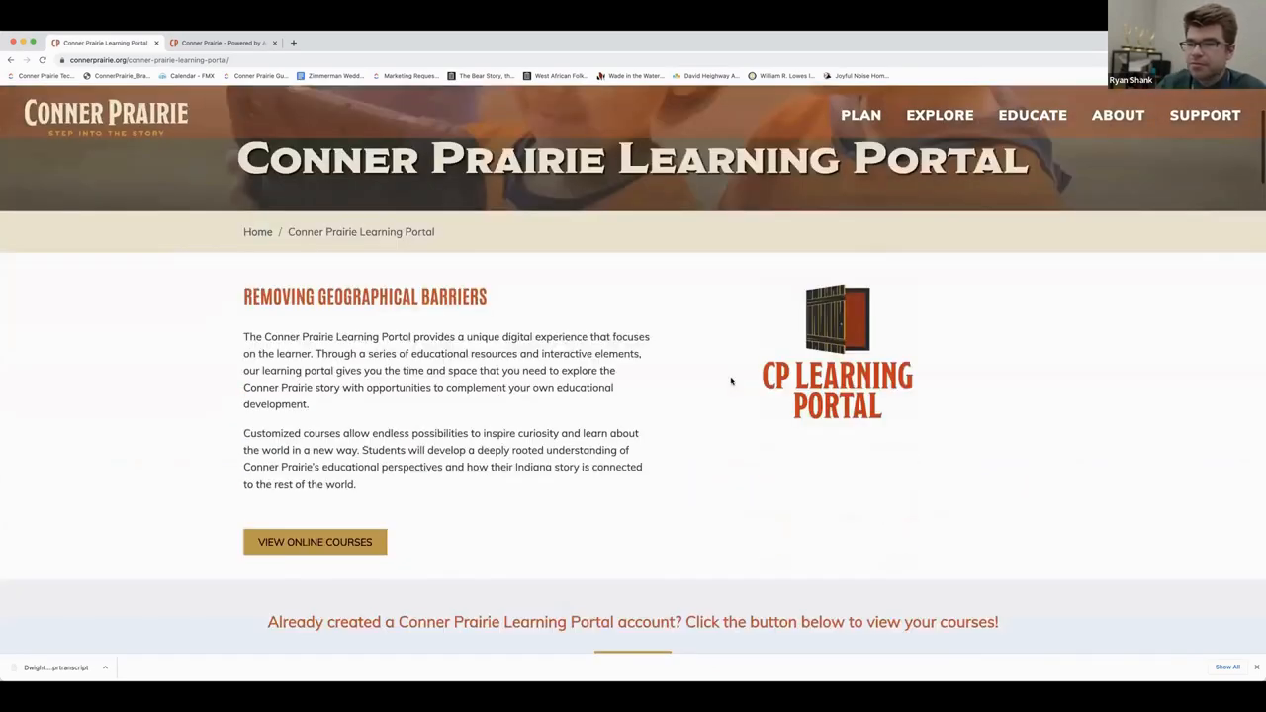
scroll(down, 3)
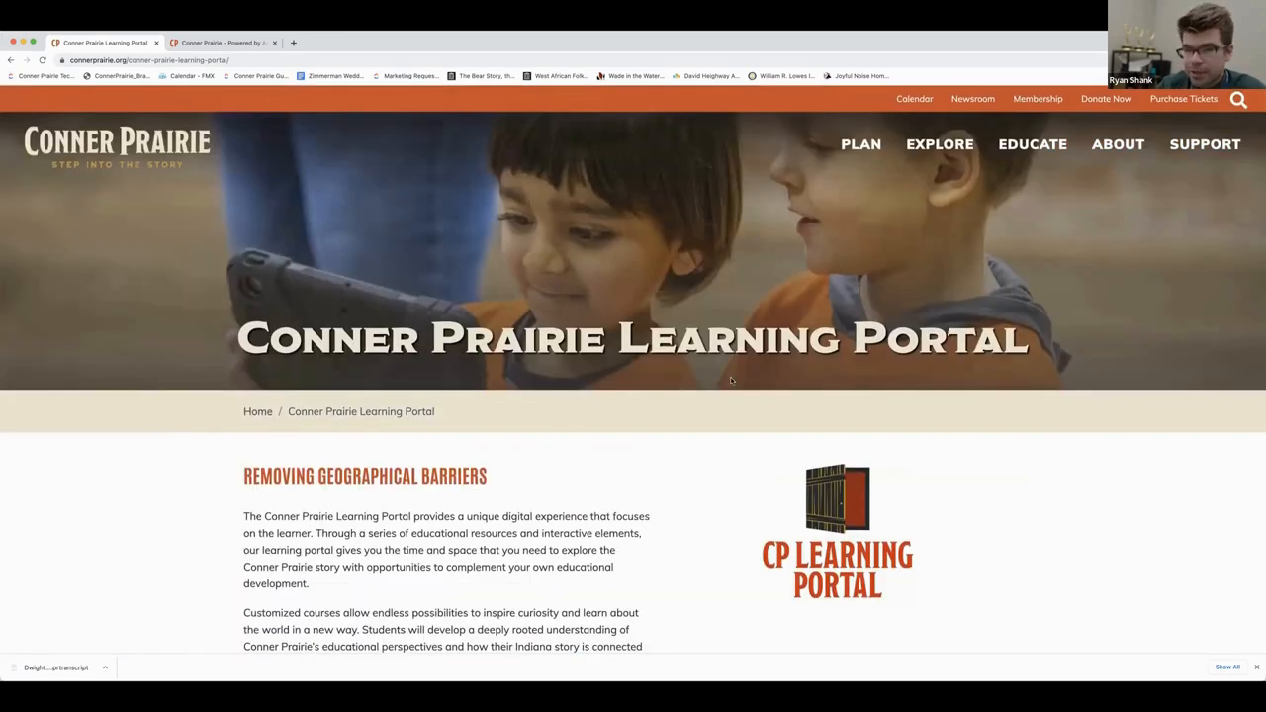
scroll(down, 3)
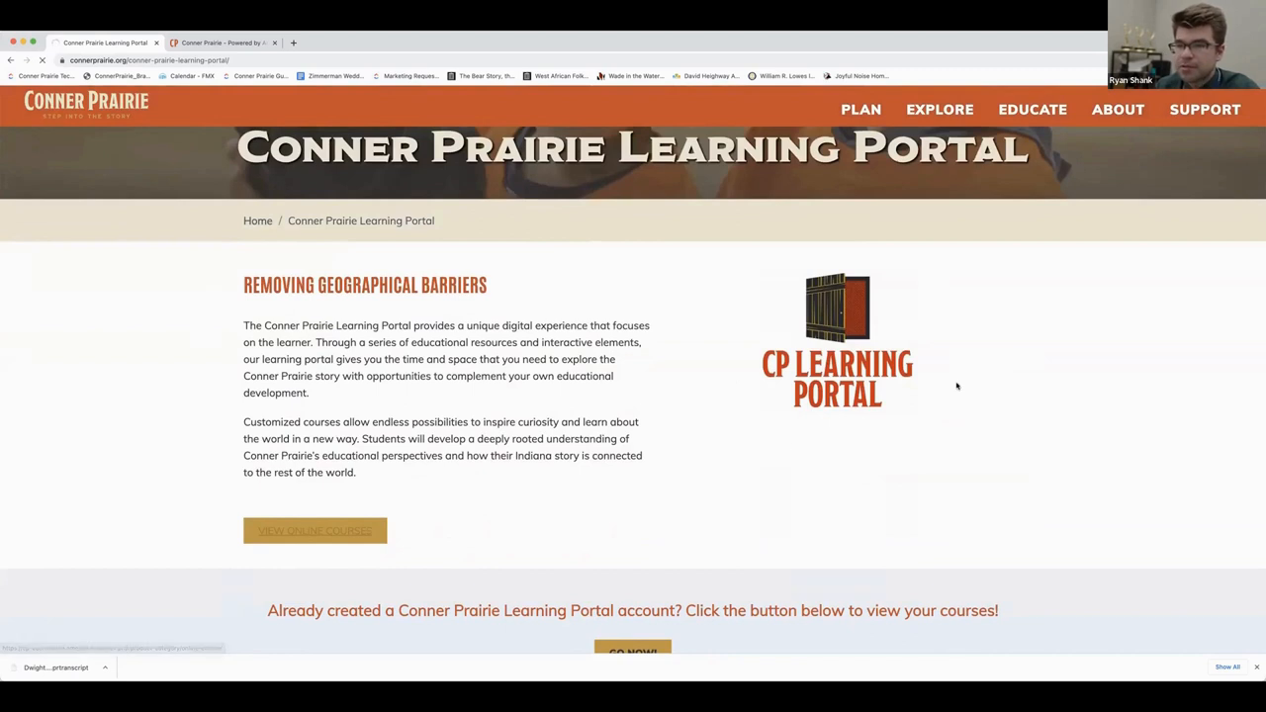
Step: View the Online Courses catalog from the Learning Portal page
click(314, 531)
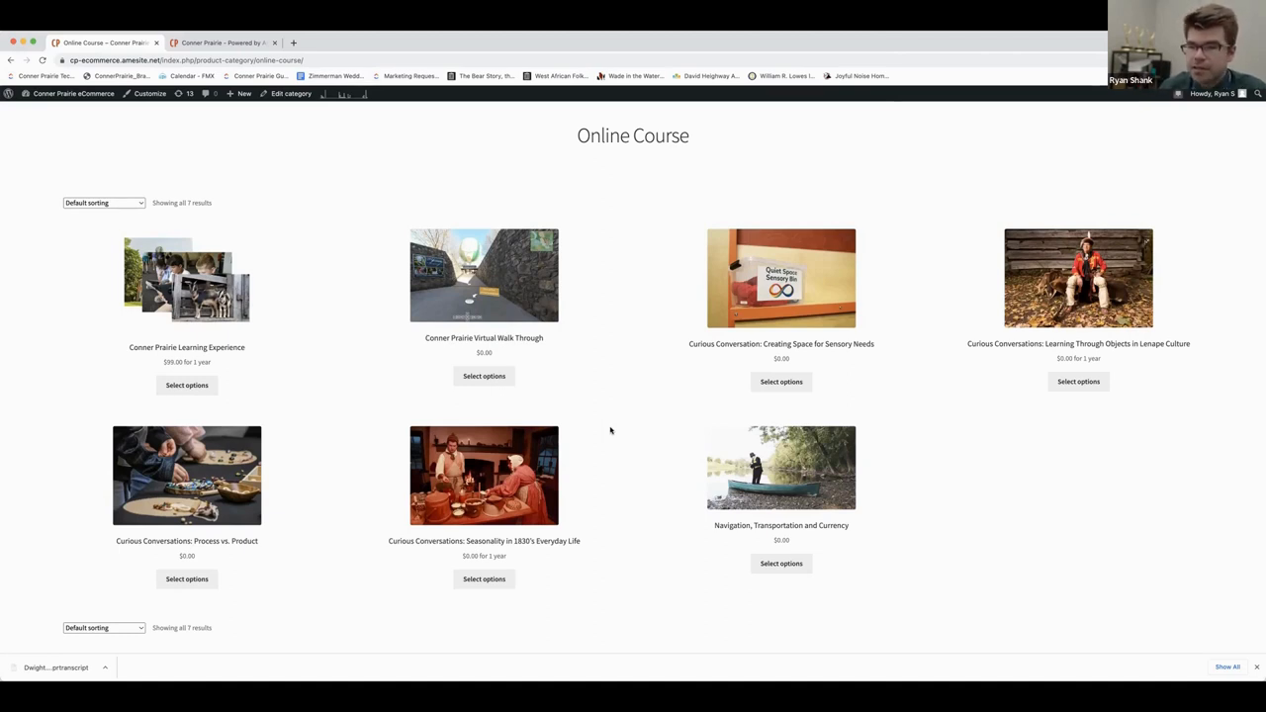
mouse_move(708, 550)
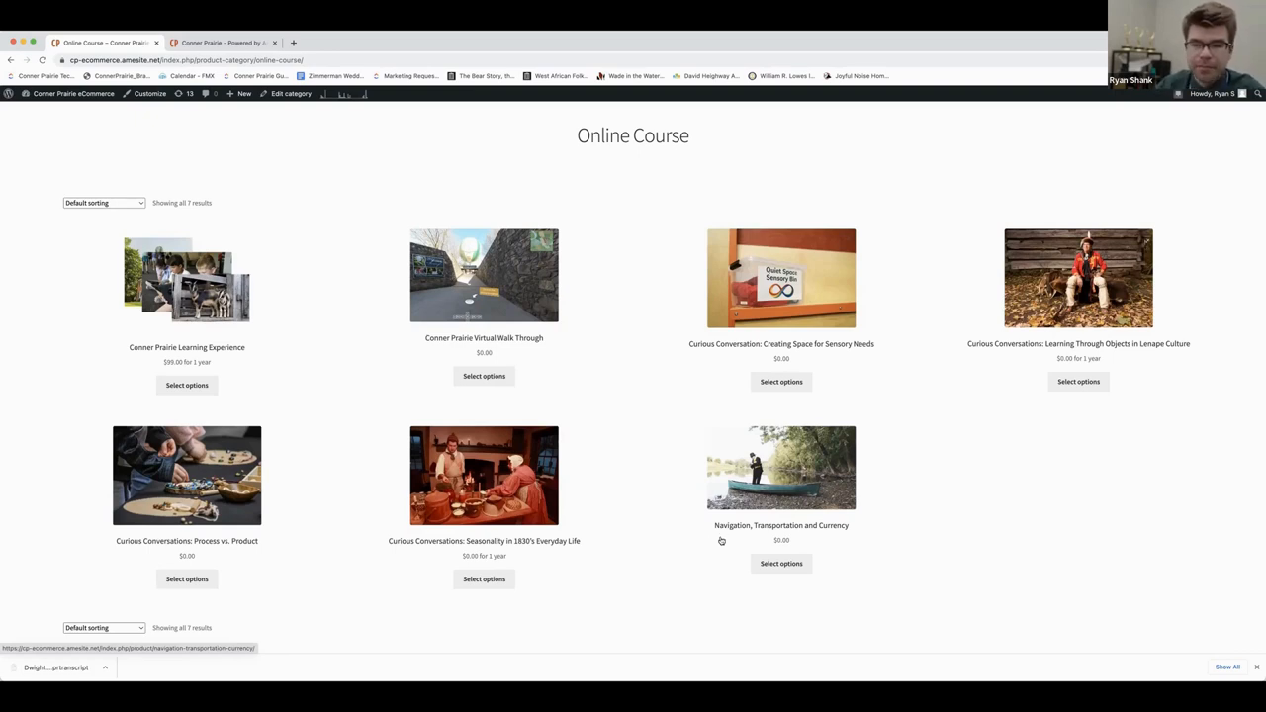
mouse_move(701, 523)
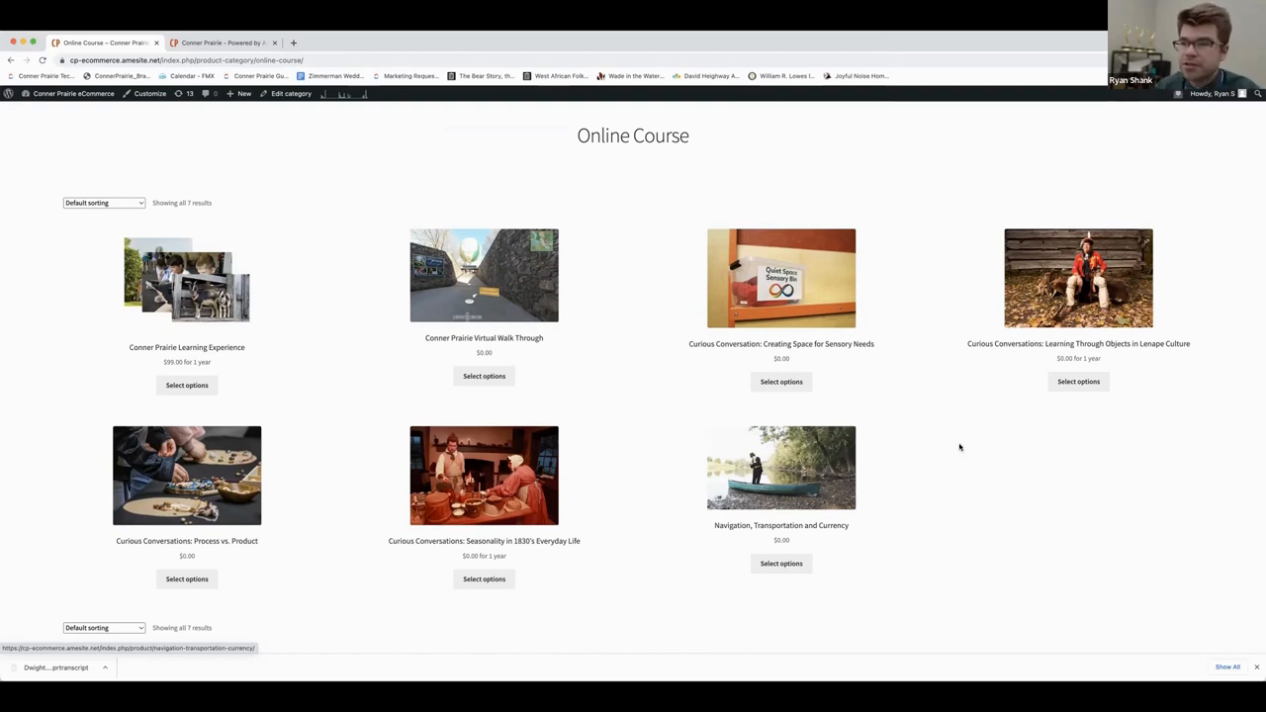
mouse_move(483, 376)
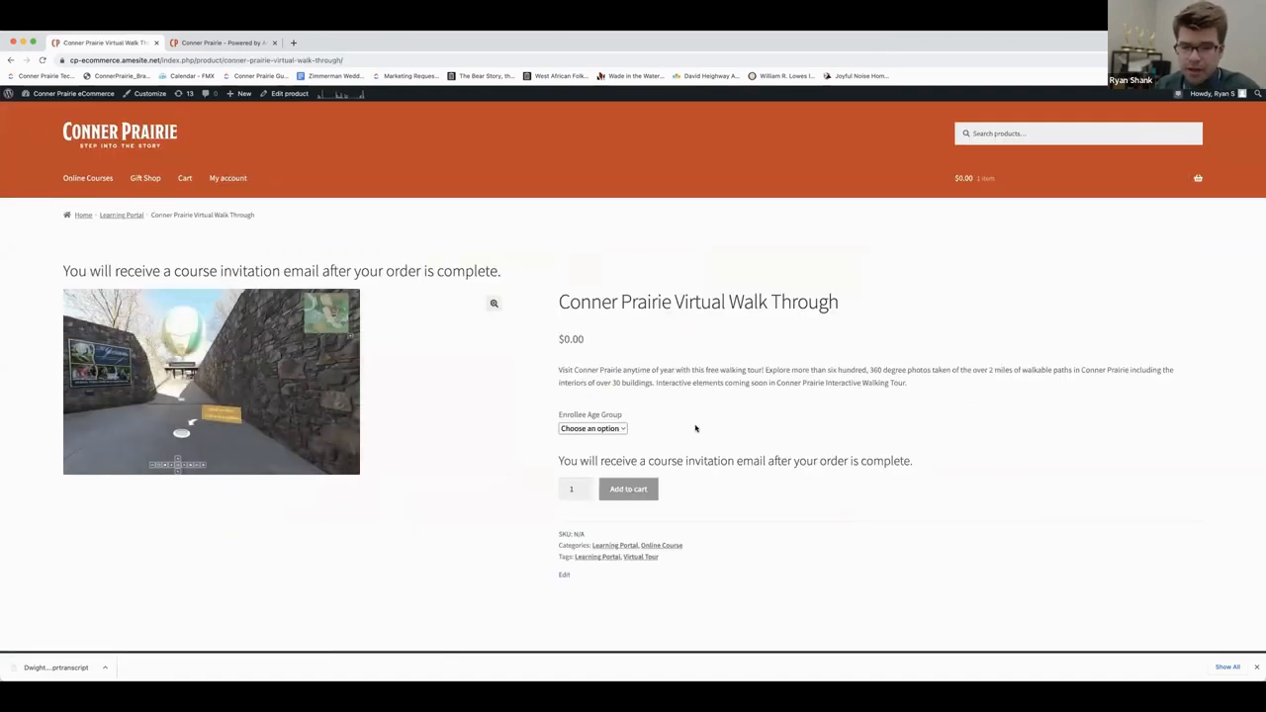
Step: Add the Virtual Walk Through with Enrollee Age Group '13 or older' to the cart and proceed toward checkout
click(592, 427)
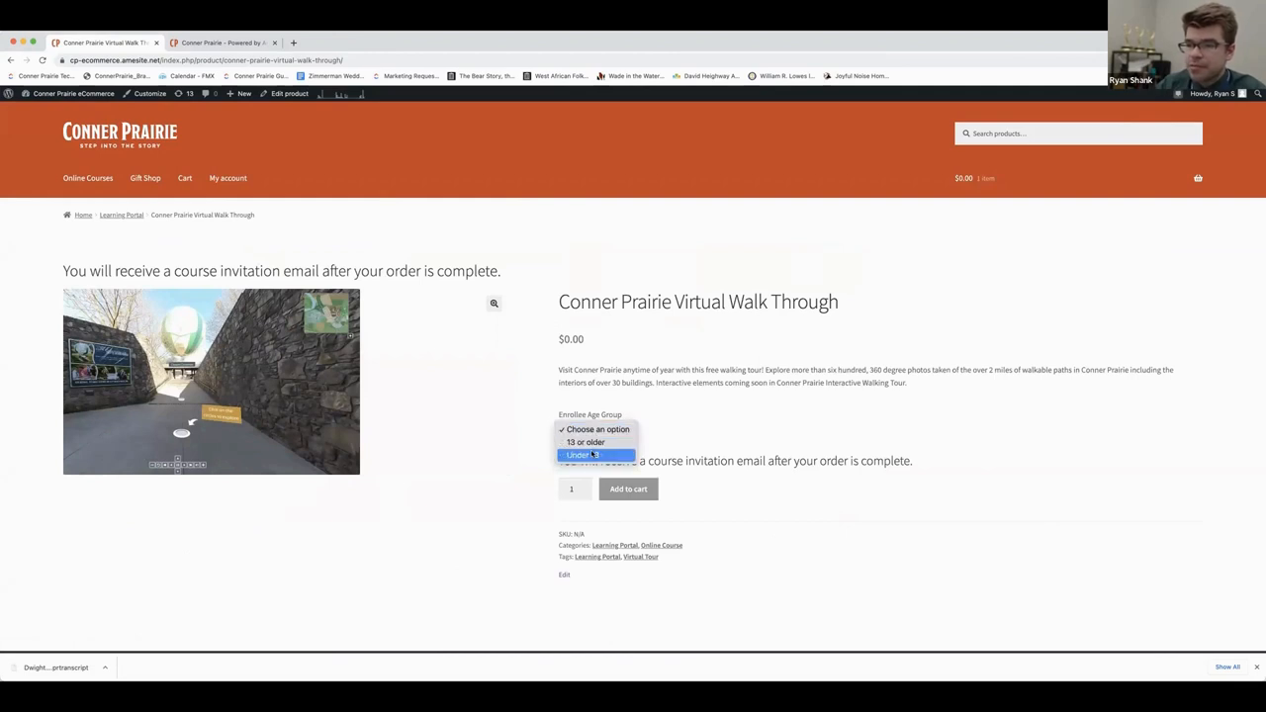
mouse_move(677, 425)
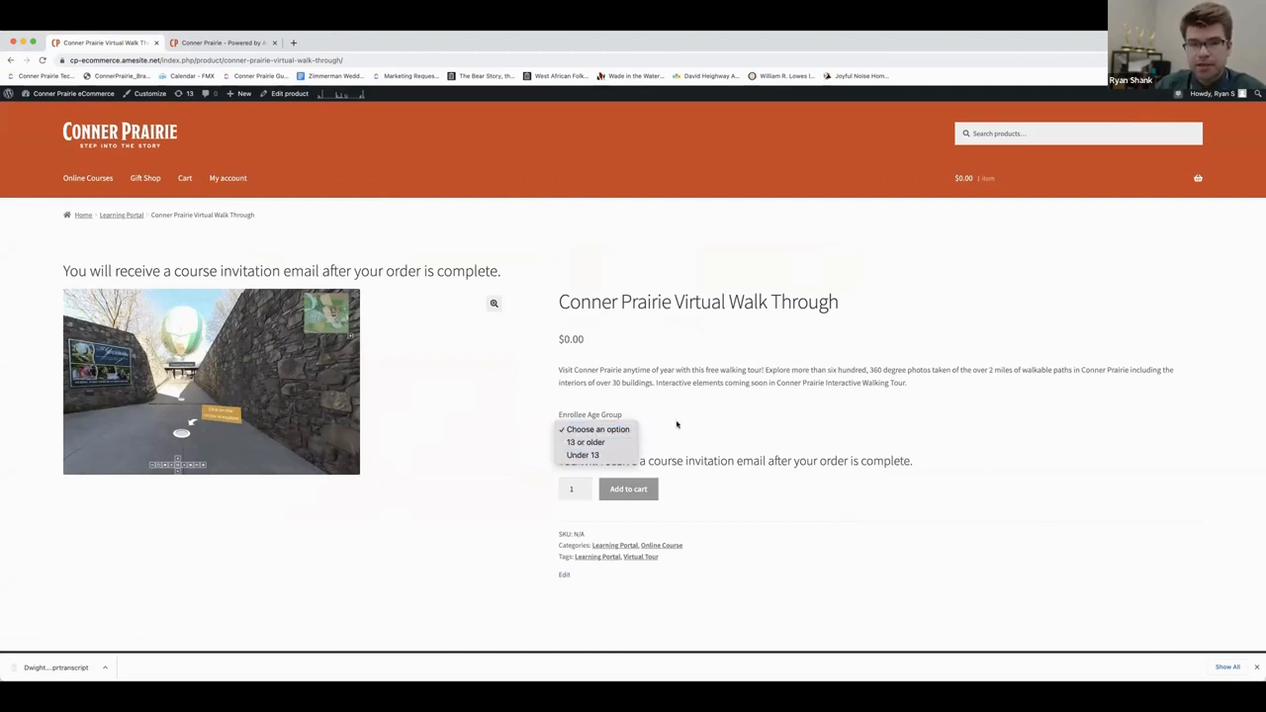
mouse_move(586, 443)
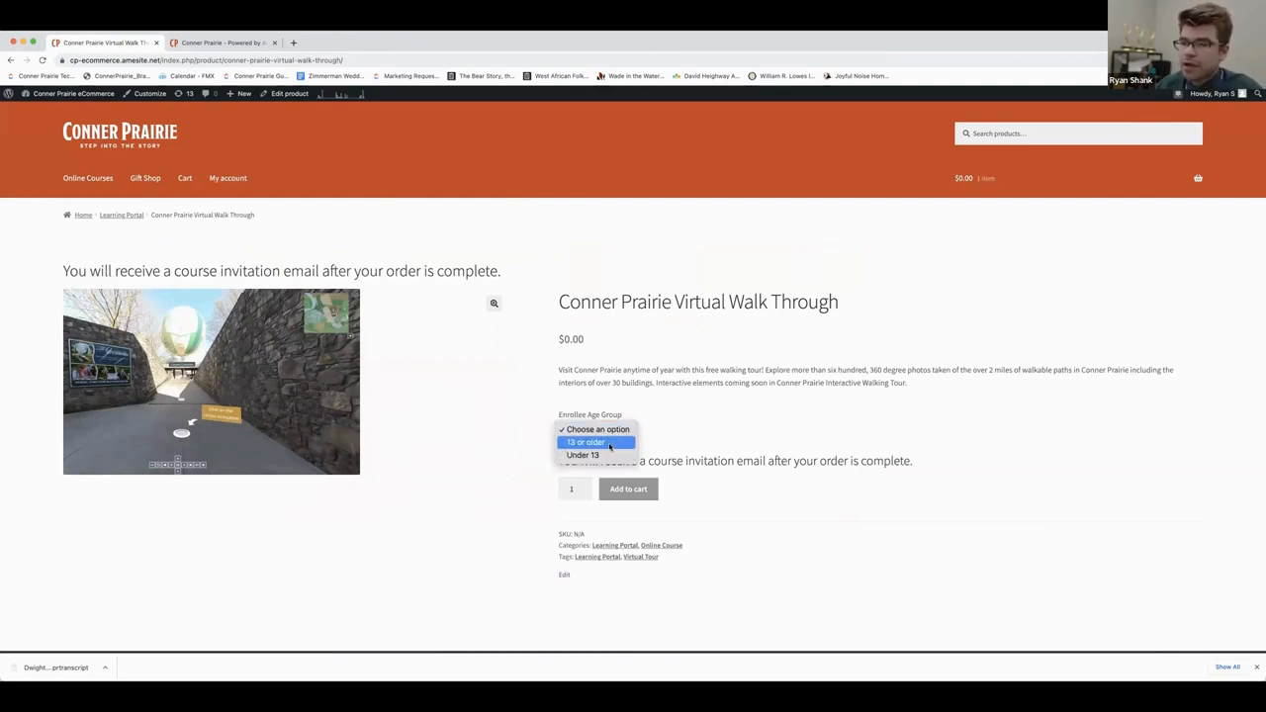
click(586, 443)
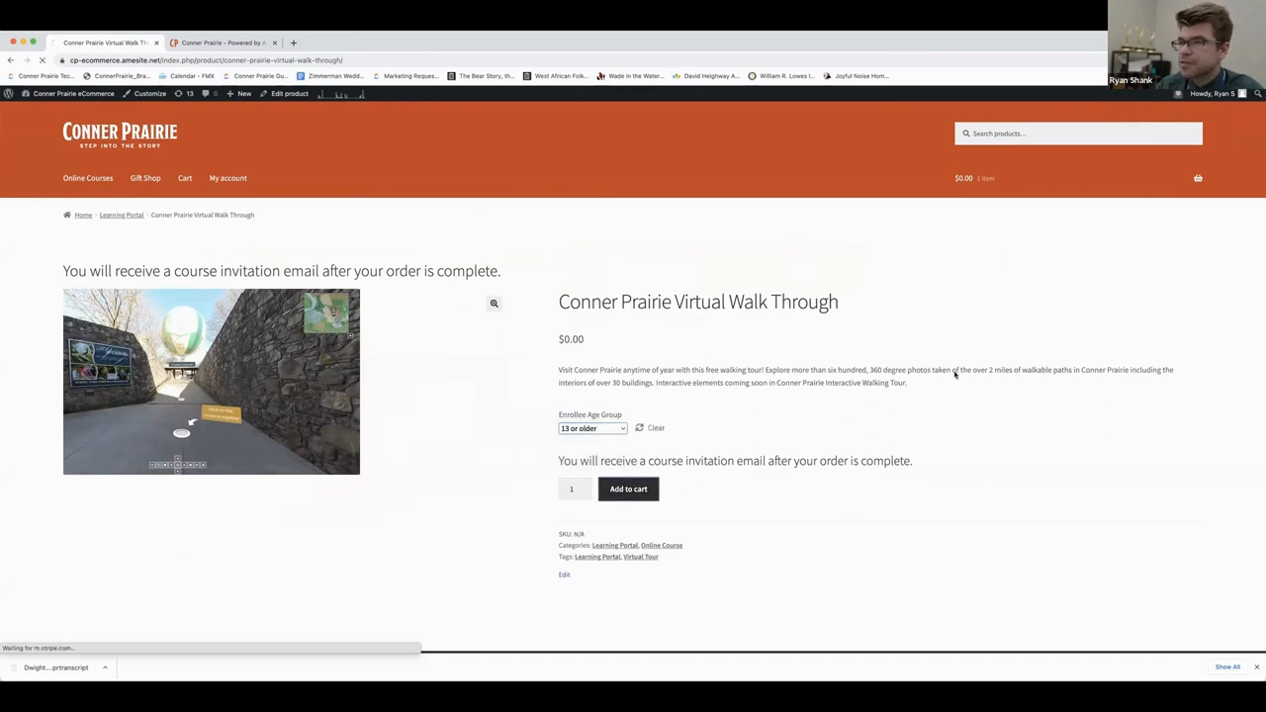
click(629, 489)
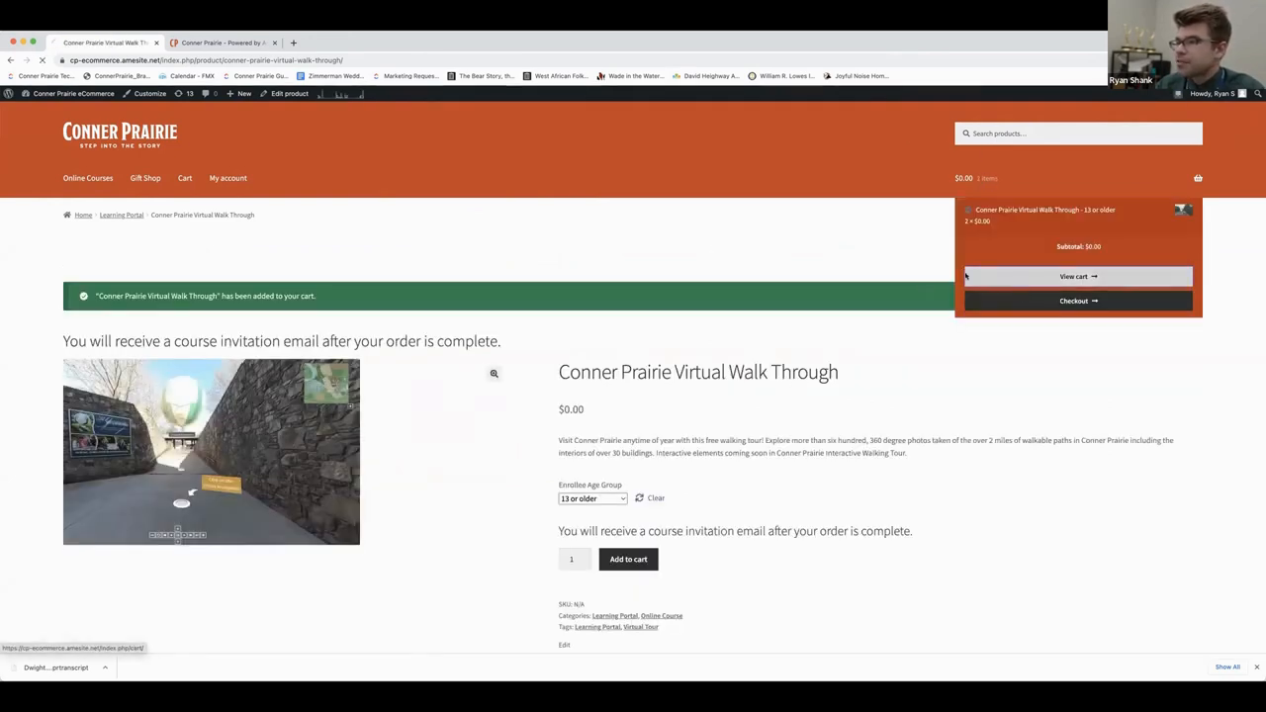
click(1079, 277)
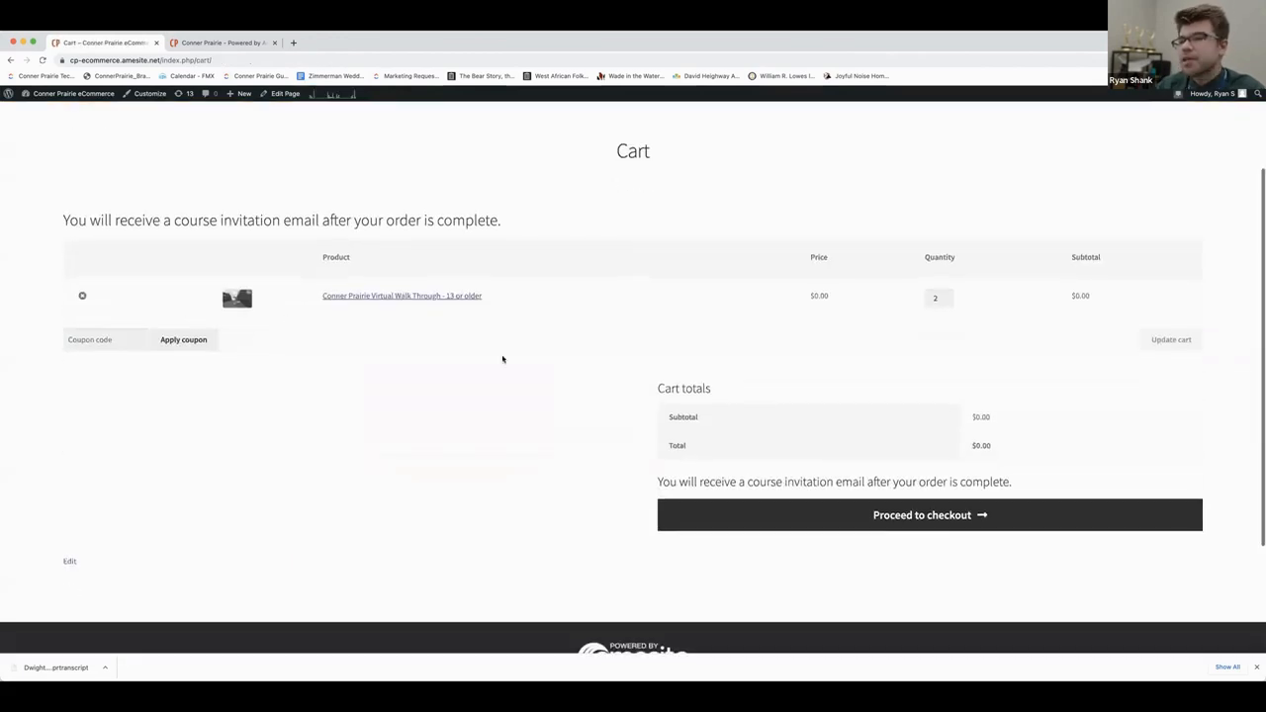
click(930, 514)
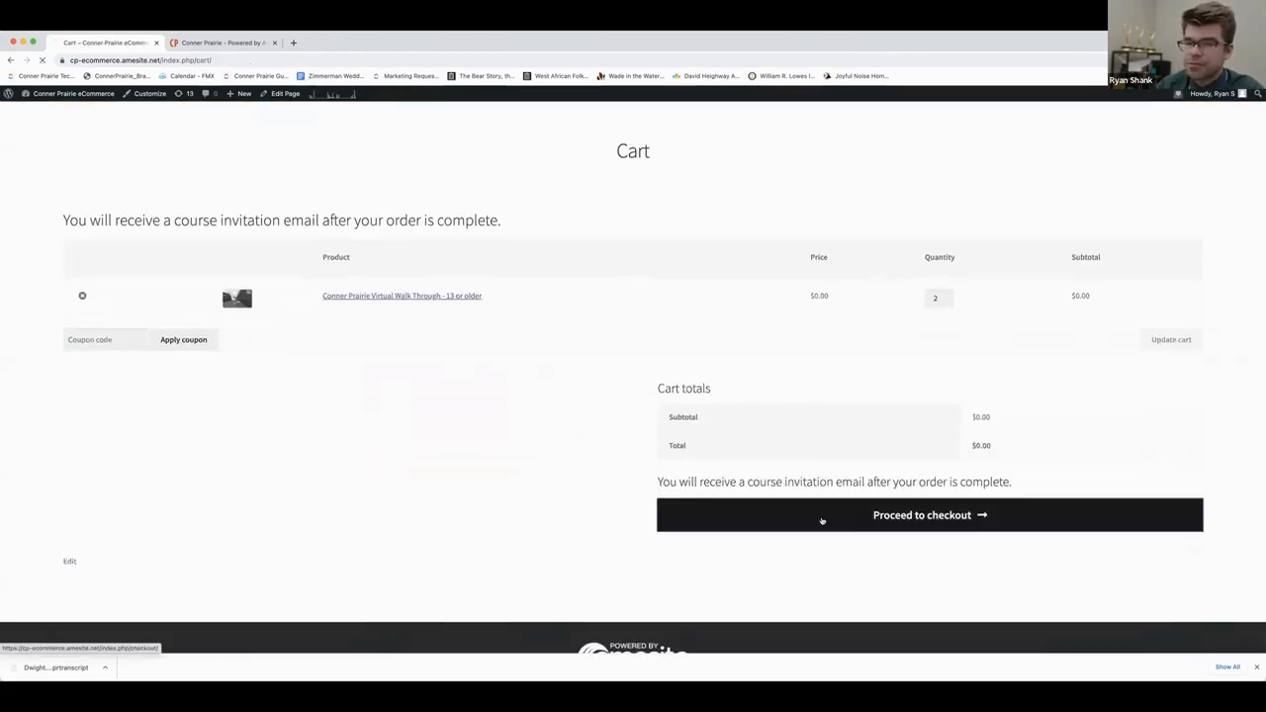
Step: Proceed from the cart to the checkout page and scroll through the billing and learner email form
click(930, 514)
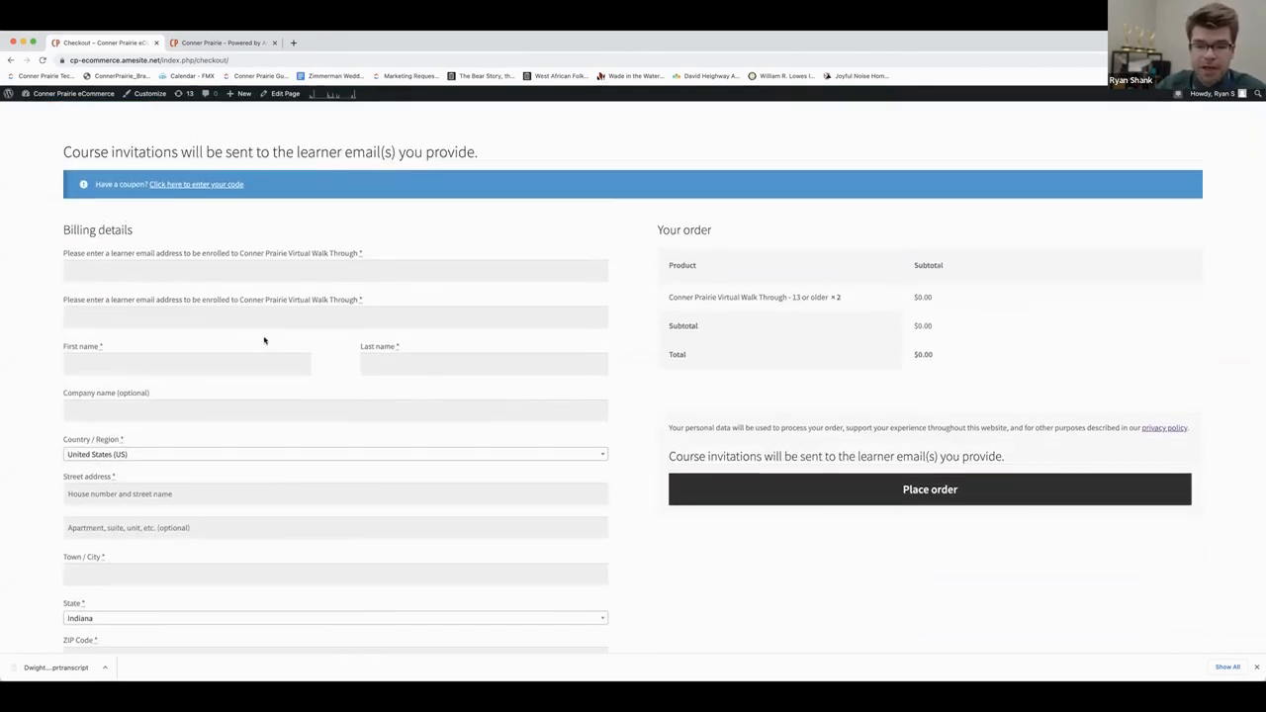
scroll(down, 3)
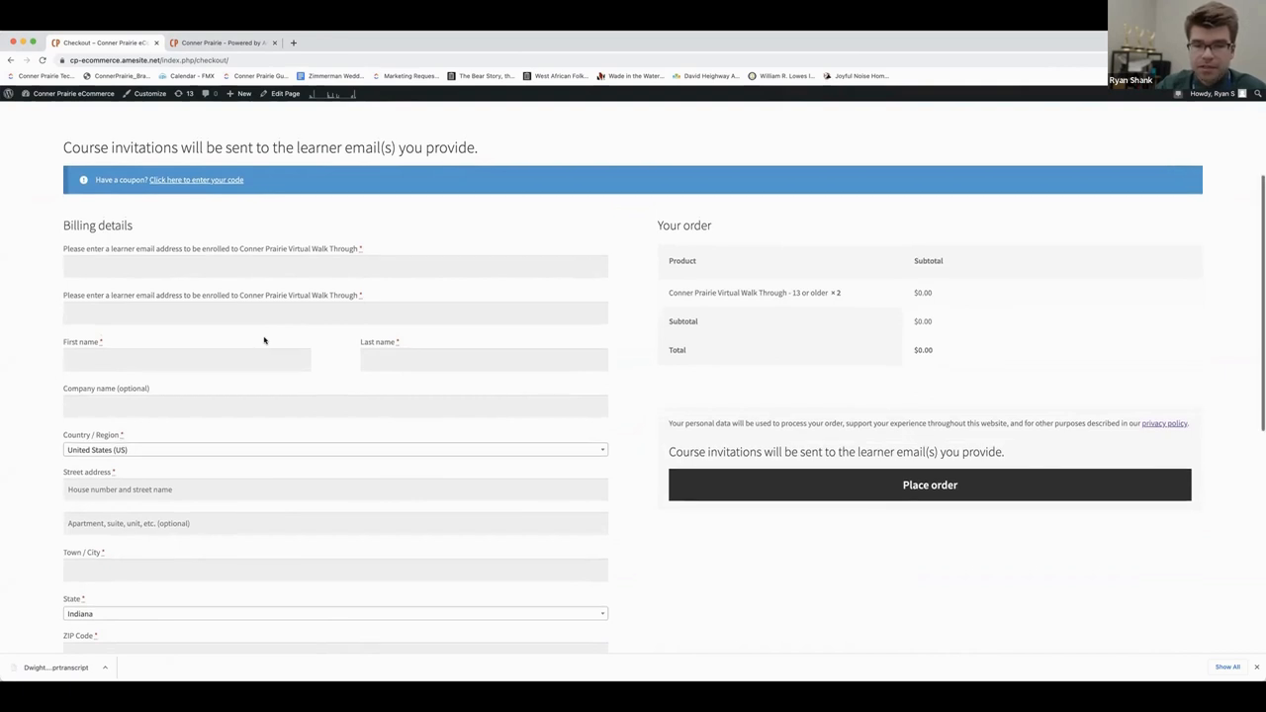
scroll(down, 3)
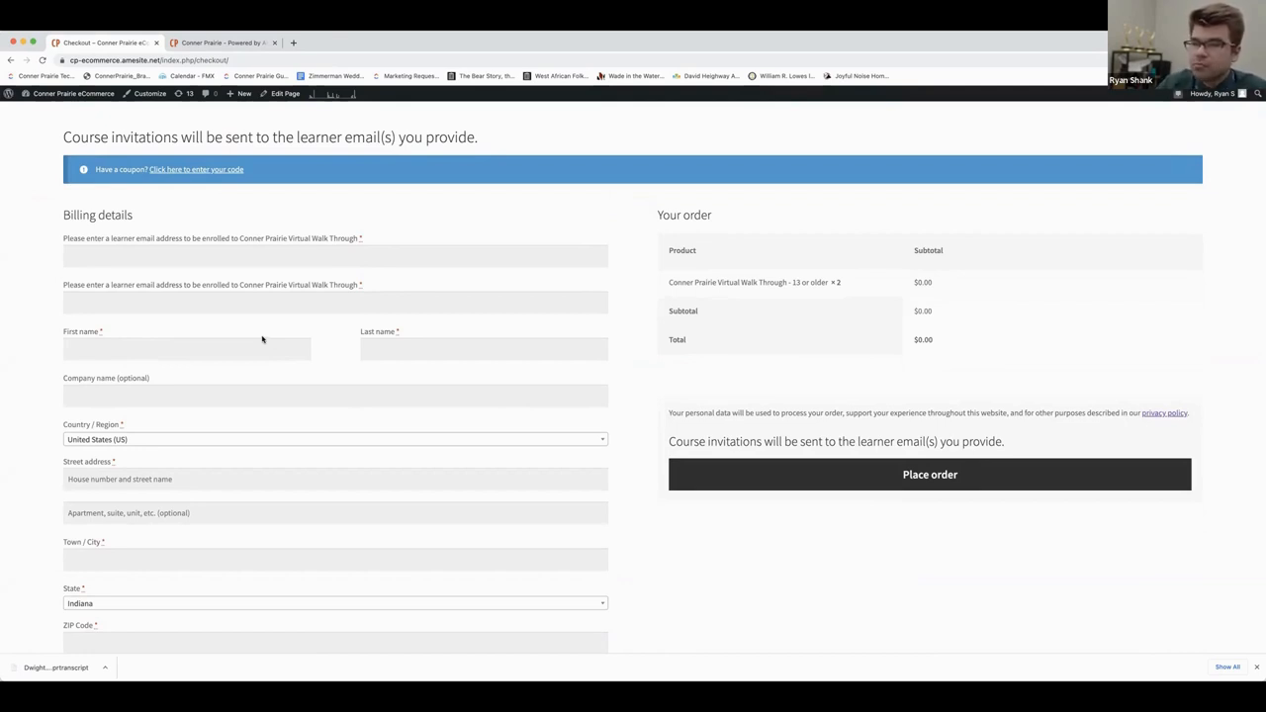
mouse_move(265, 340)
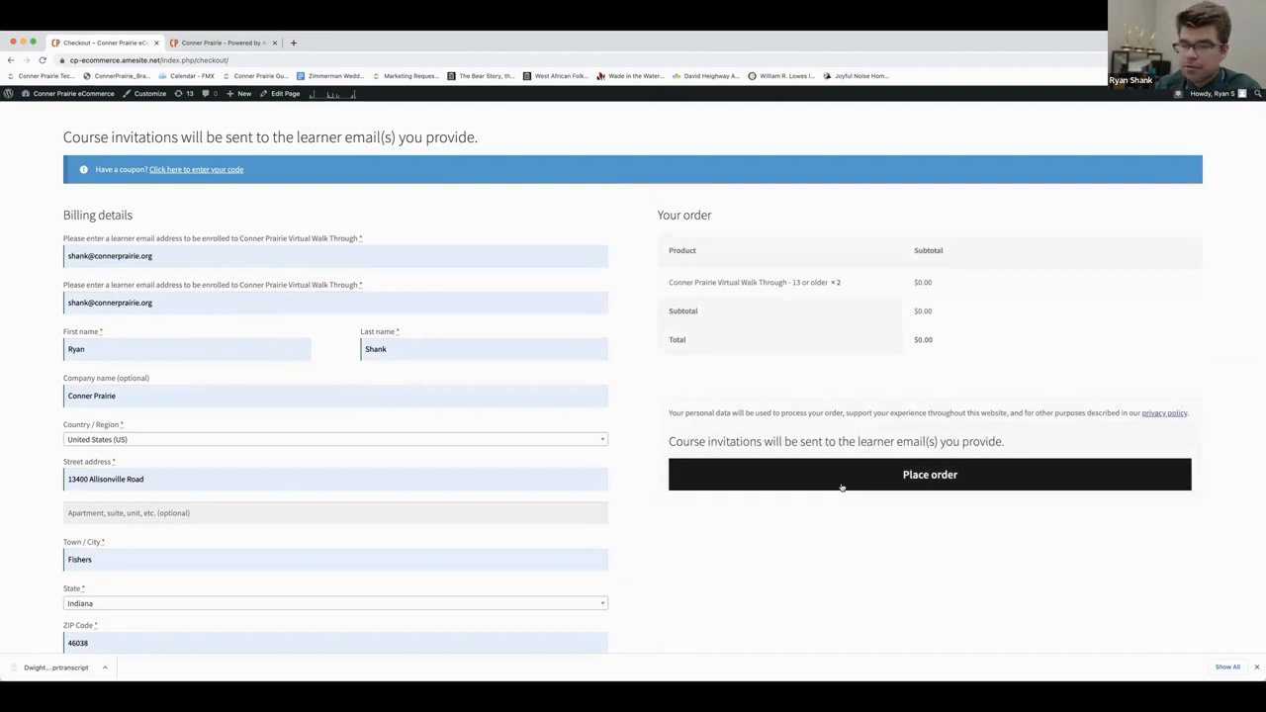
mouse_move(486, 452)
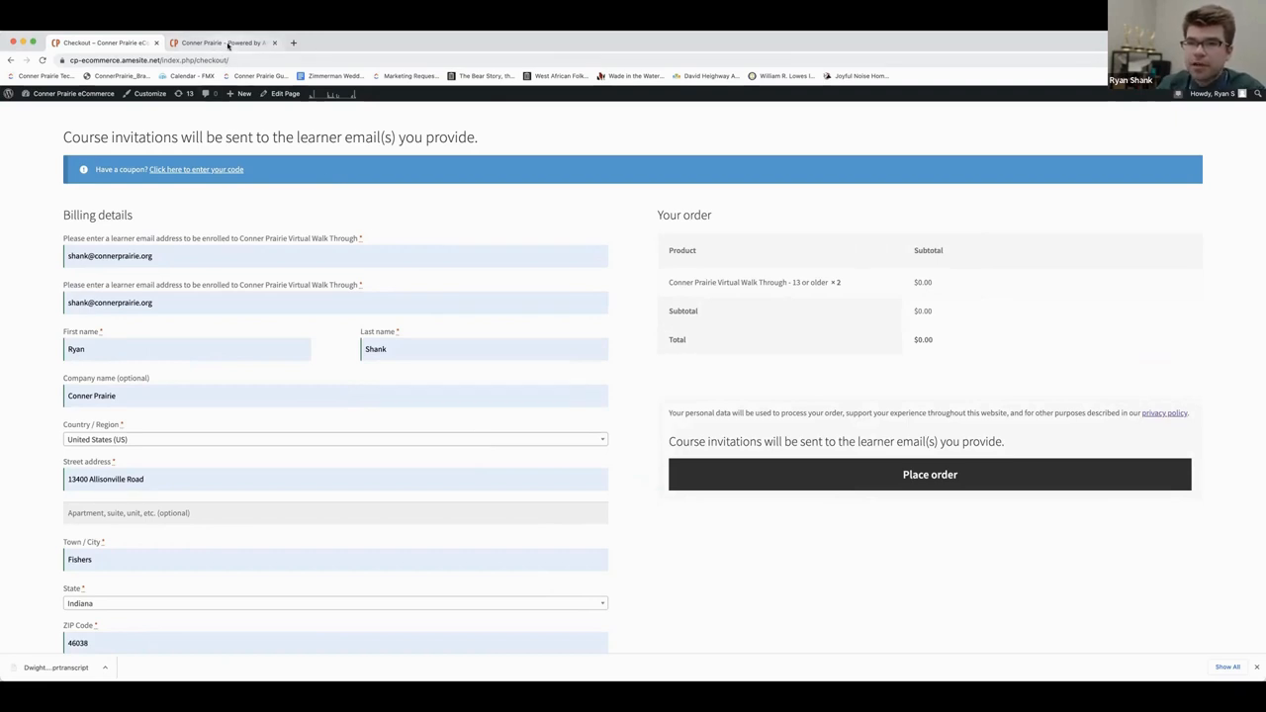
Step: Switch to the other open Learning Portal page showing the My Courses dashboard
click(222, 43)
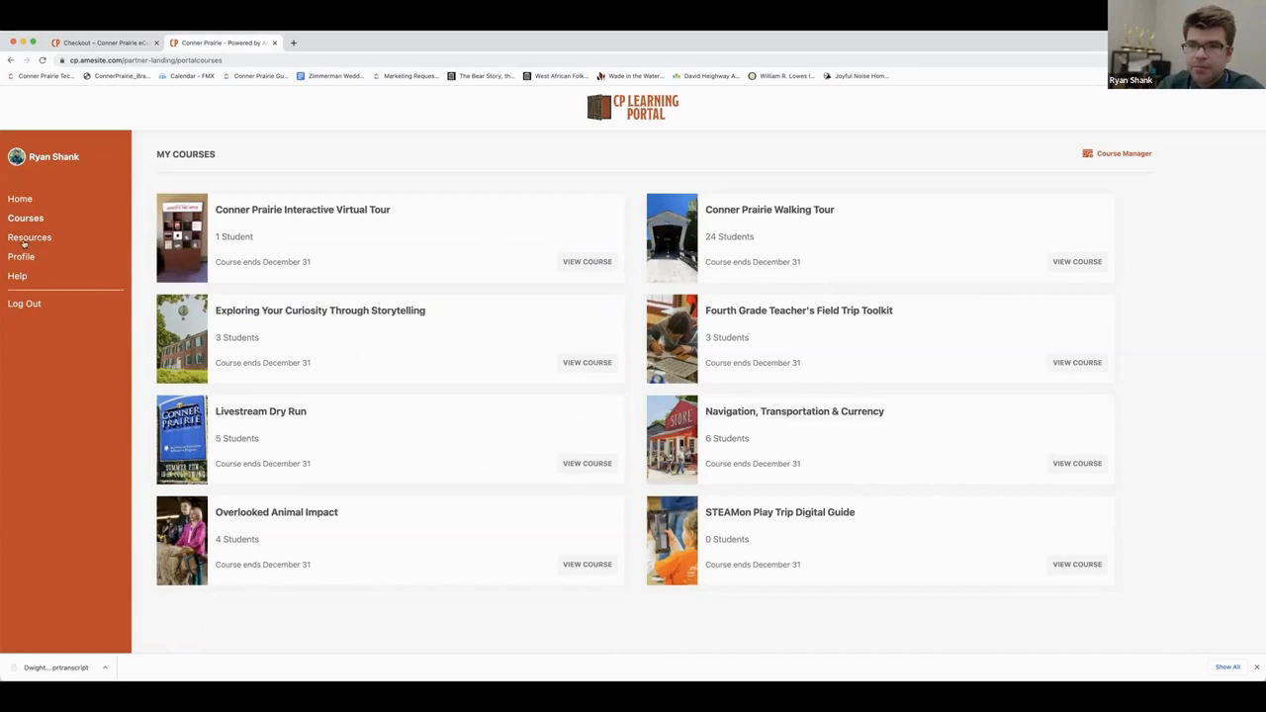
Step: Look at the instructor Resources list, then return to the My Courses list
click(30, 237)
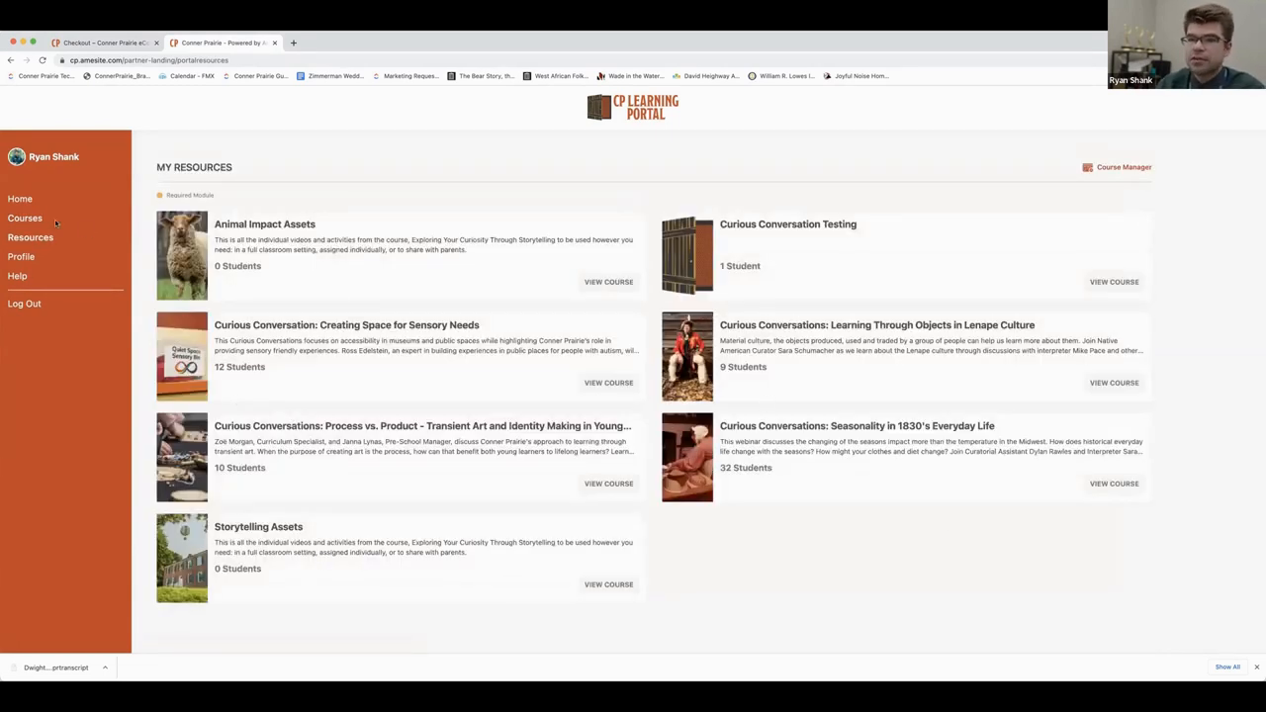
click(23, 217)
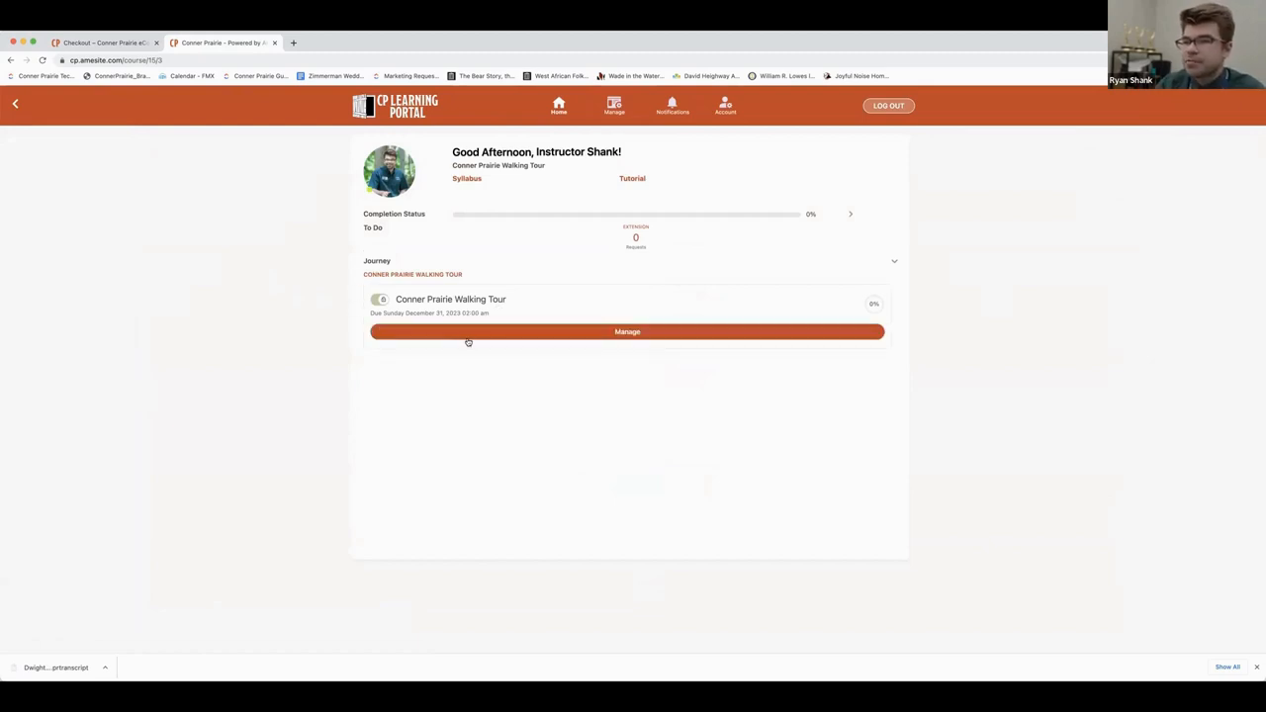
Step: Manage the Conner Prairie Walking Tour course and view its full interactive content
click(627, 332)
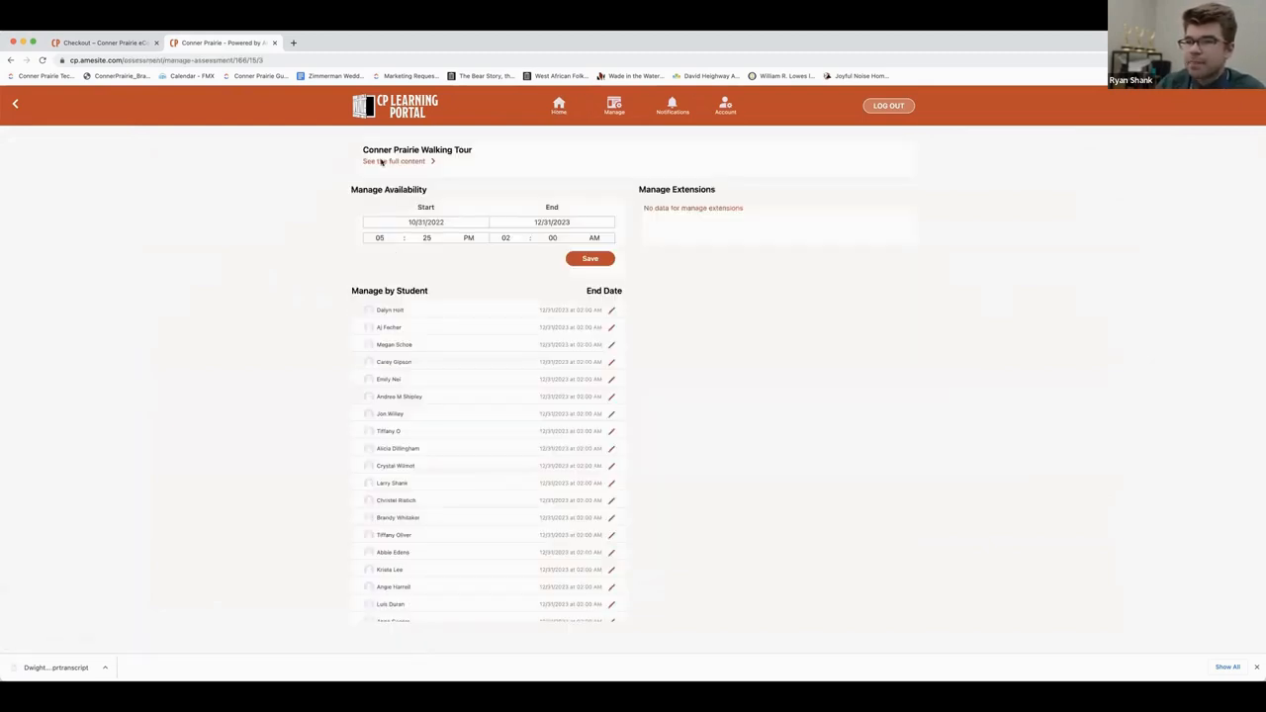
click(293, 43)
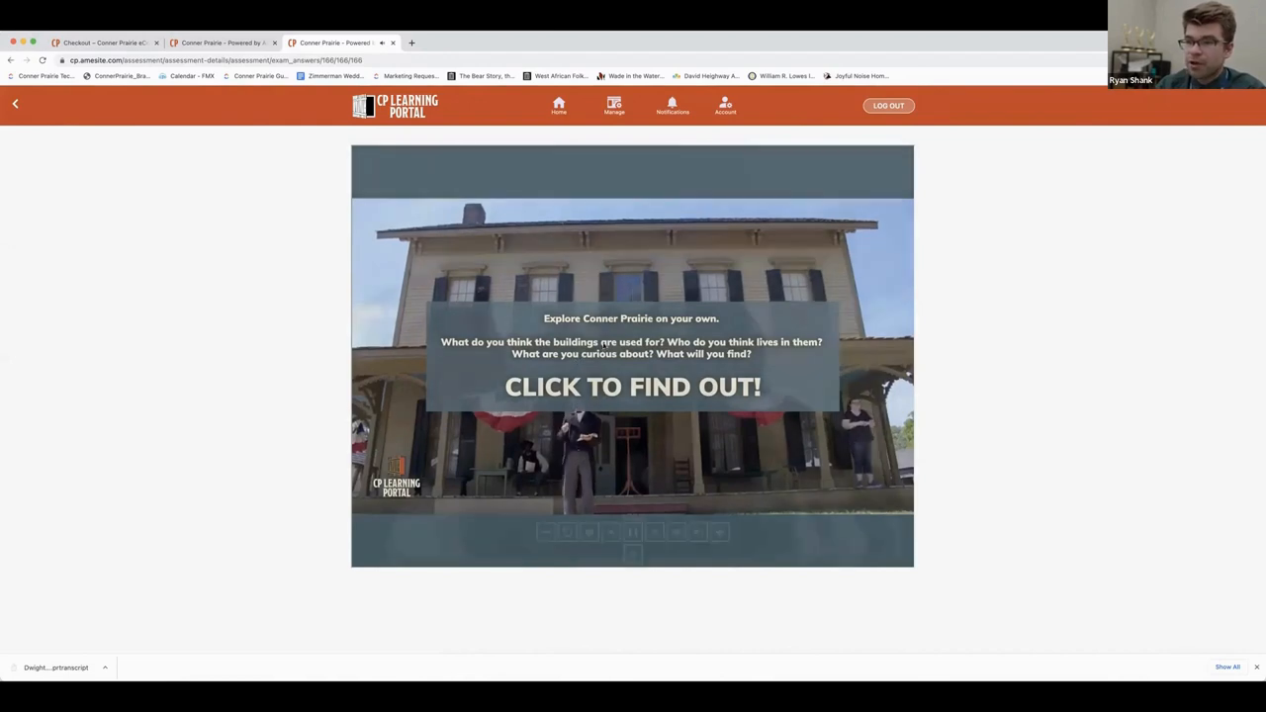
Step: Start exploring the virtual walking tour from its 'Click to find out' prompt
click(633, 386)
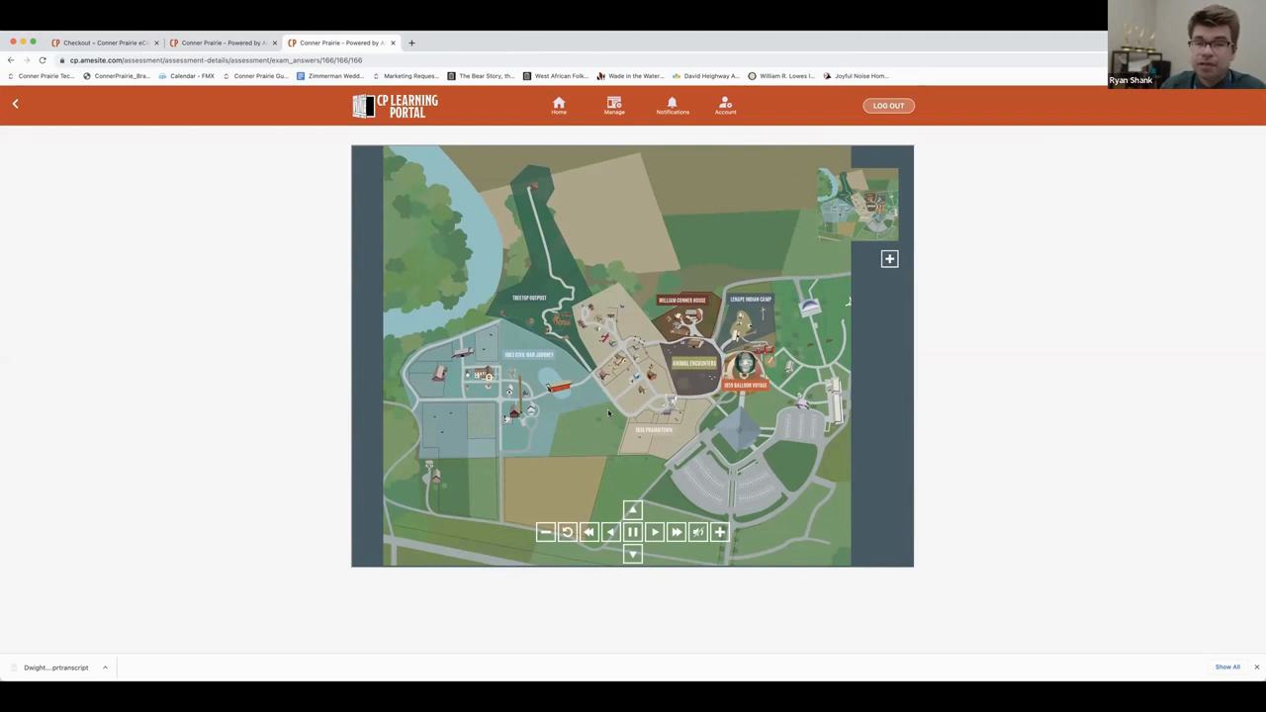
mouse_move(604, 415)
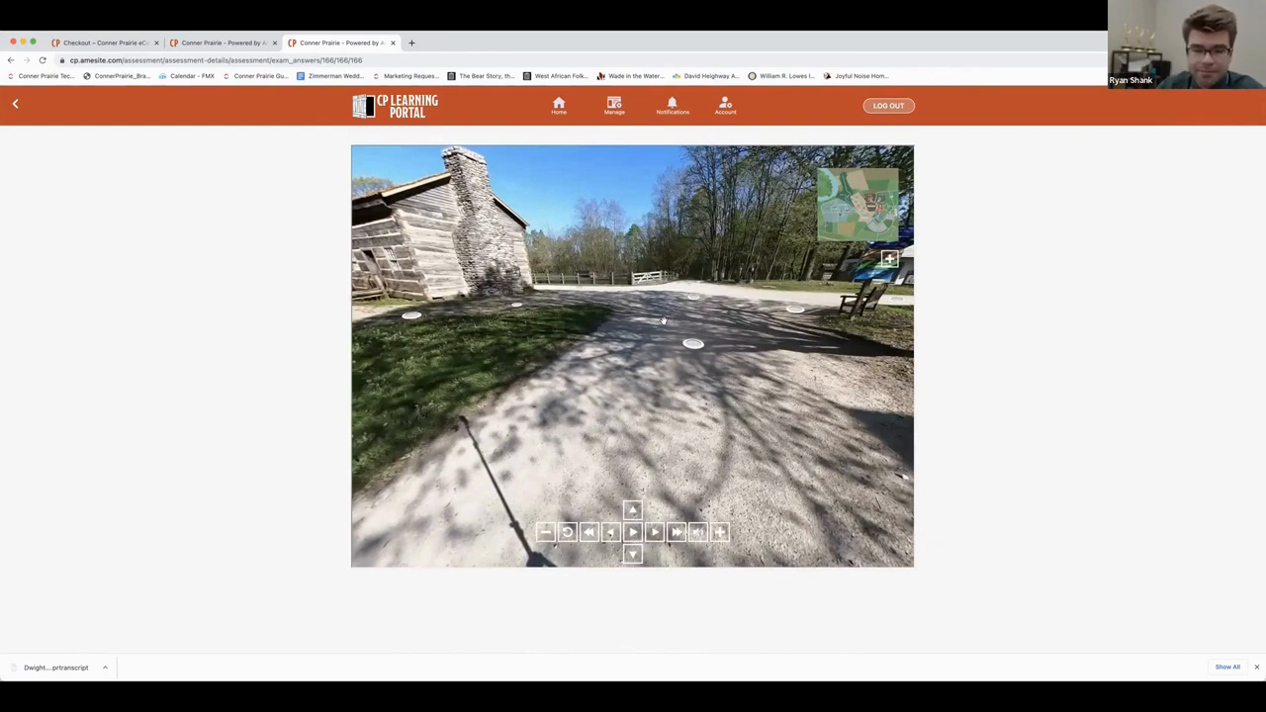
mouse_move(697, 344)
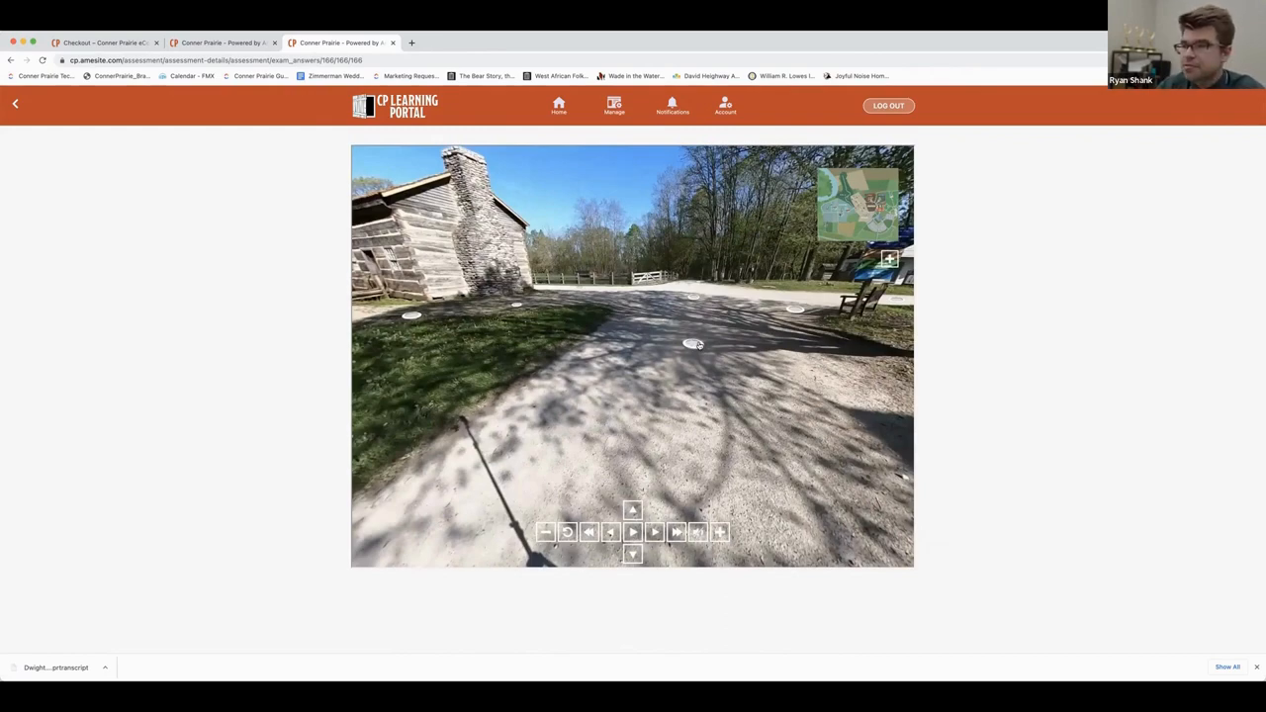
Step: Advance the 360° tour along the village path, toward the white house and onward from its porch
click(634, 533)
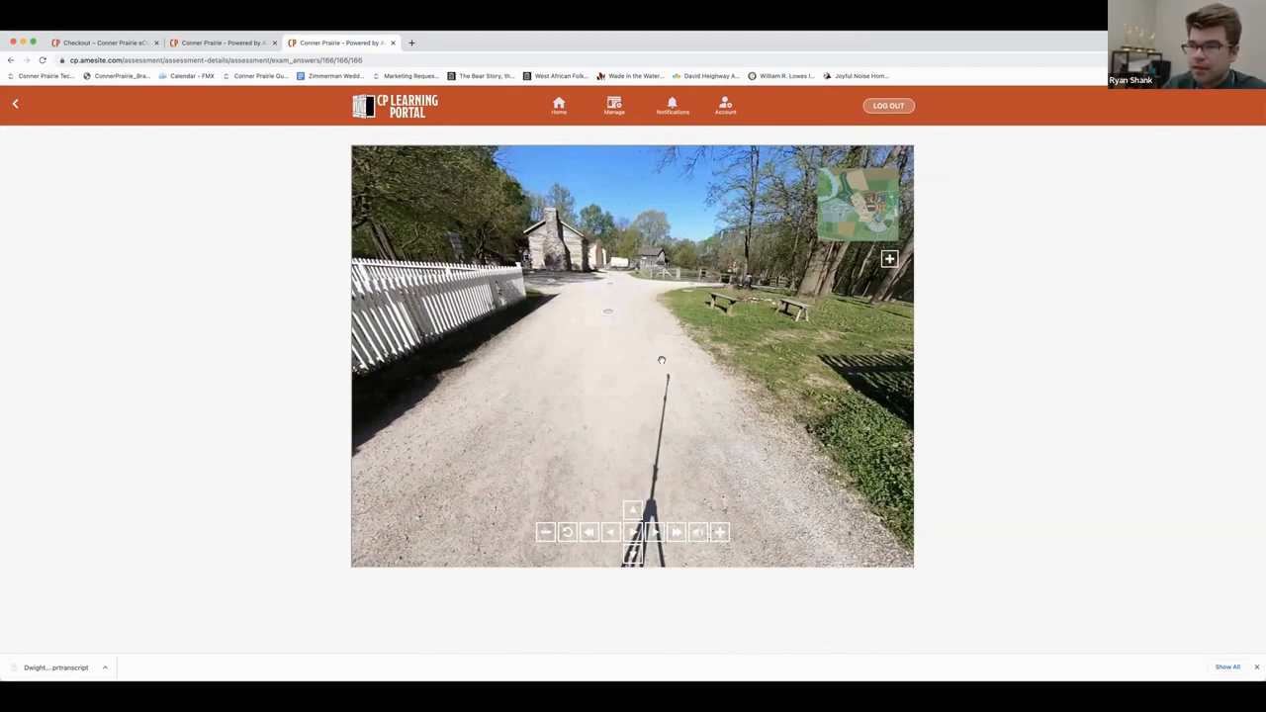
mouse_move(629, 336)
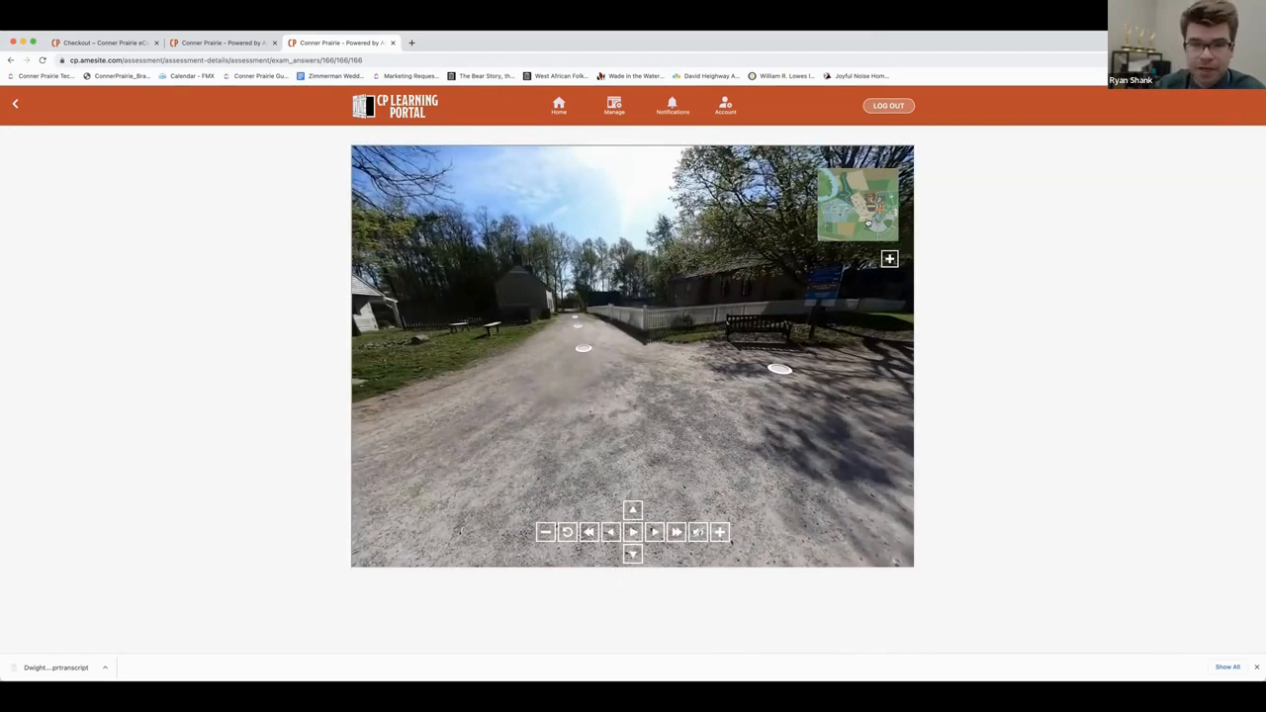
click(633, 532)
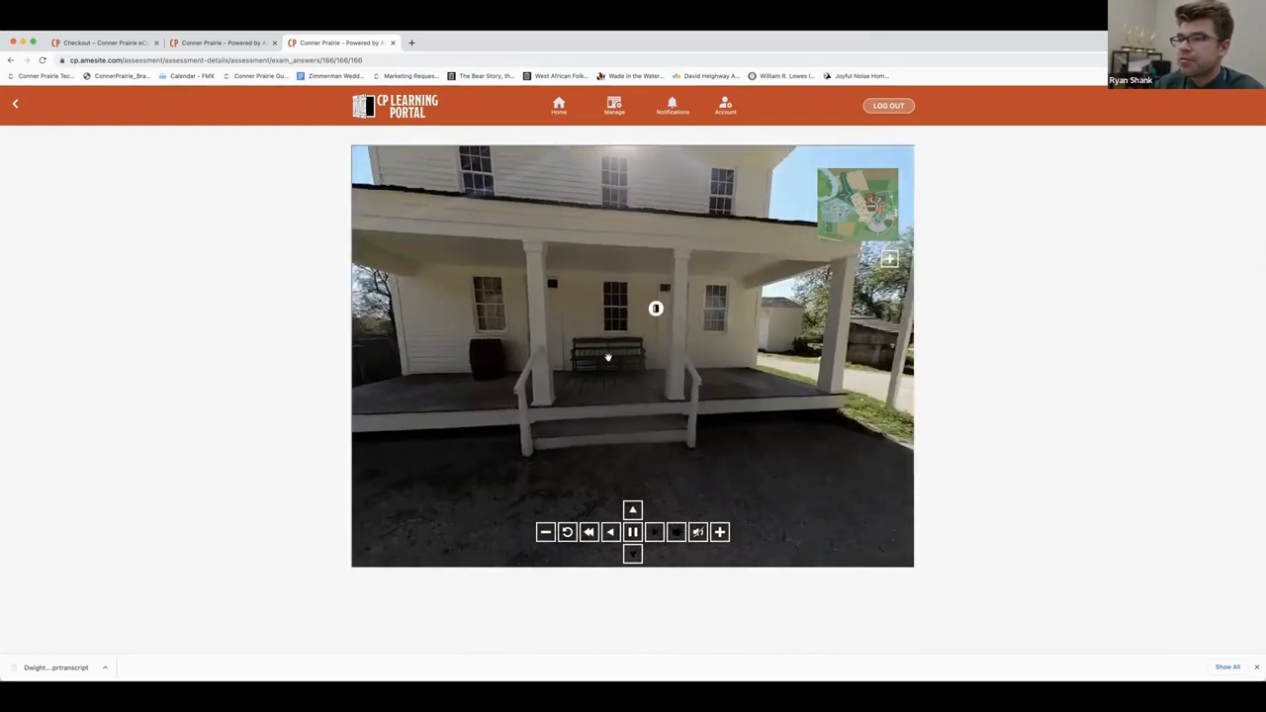
click(633, 532)
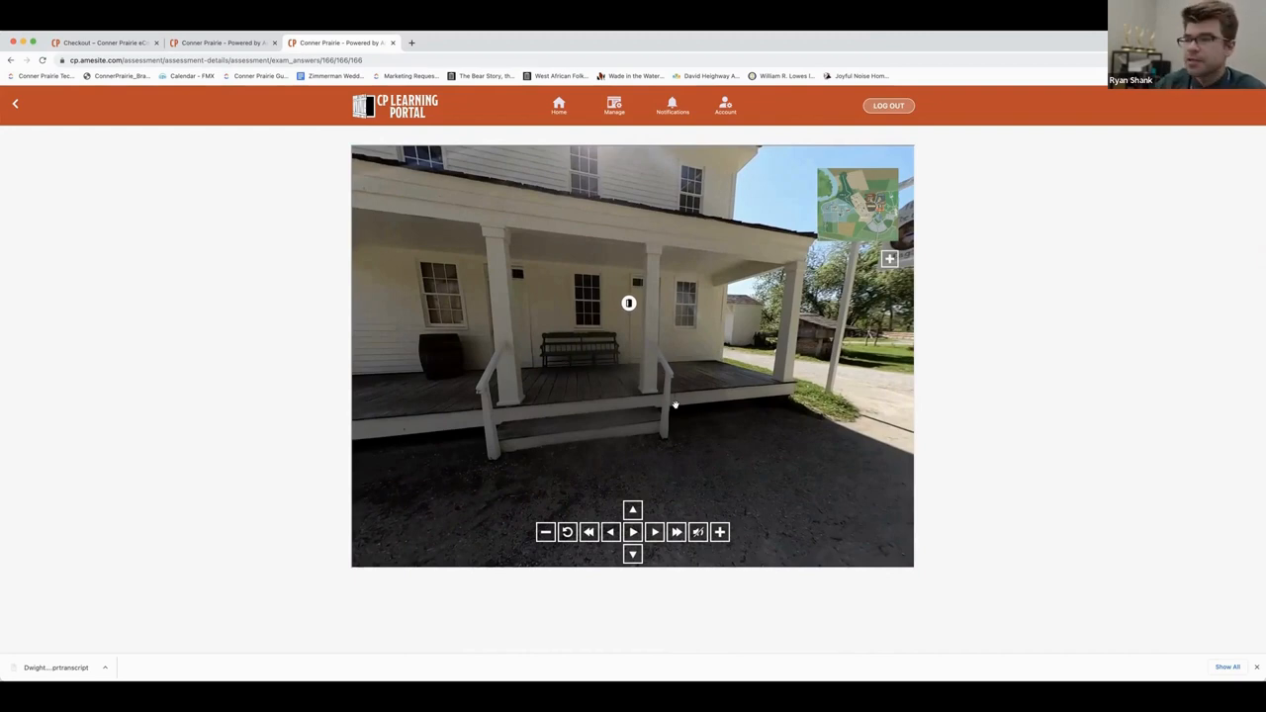
click(633, 532)
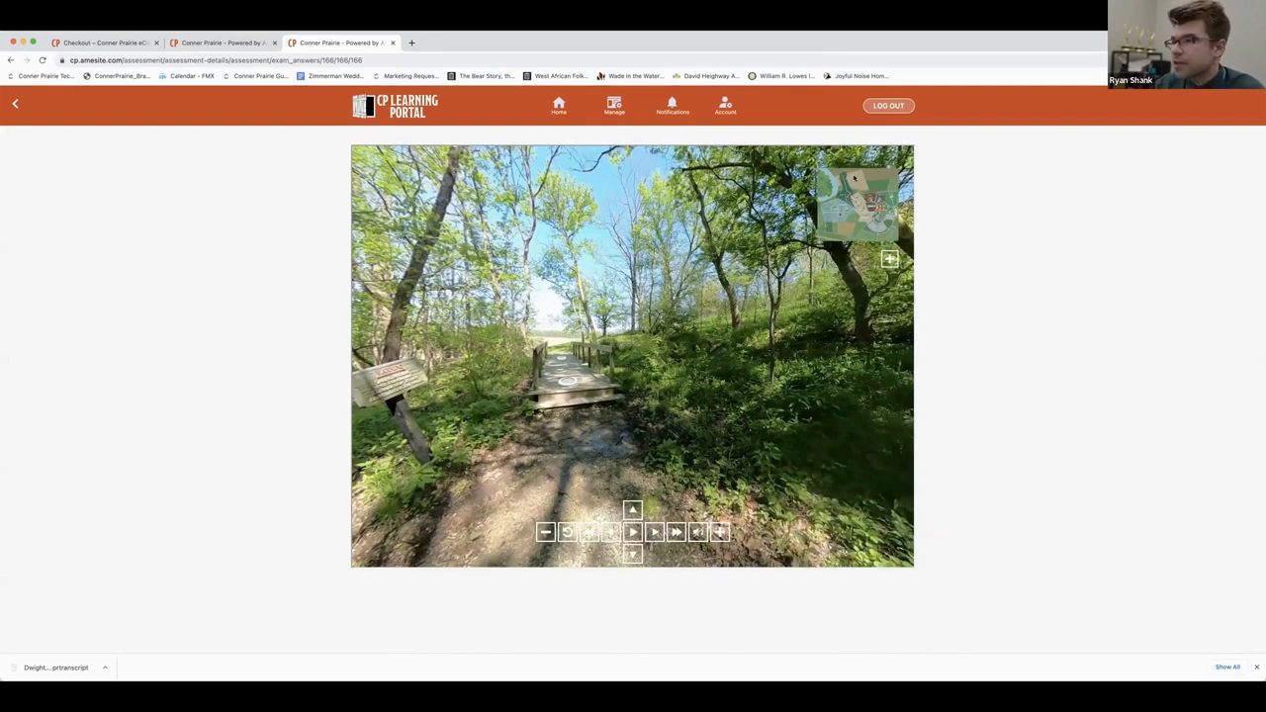
Step: Walk the tour along the woodland trail and covered boardwalk to the Treetop Outpost welcome sign
click(633, 532)
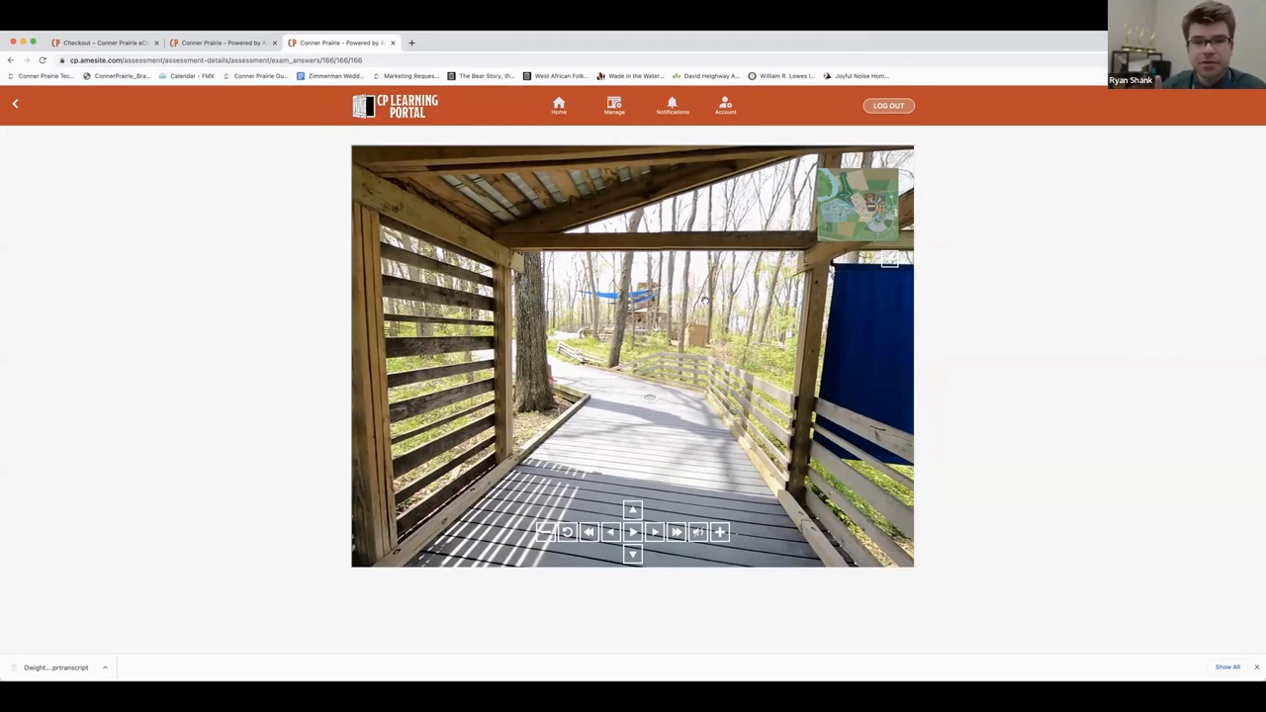
mouse_move(758, 354)
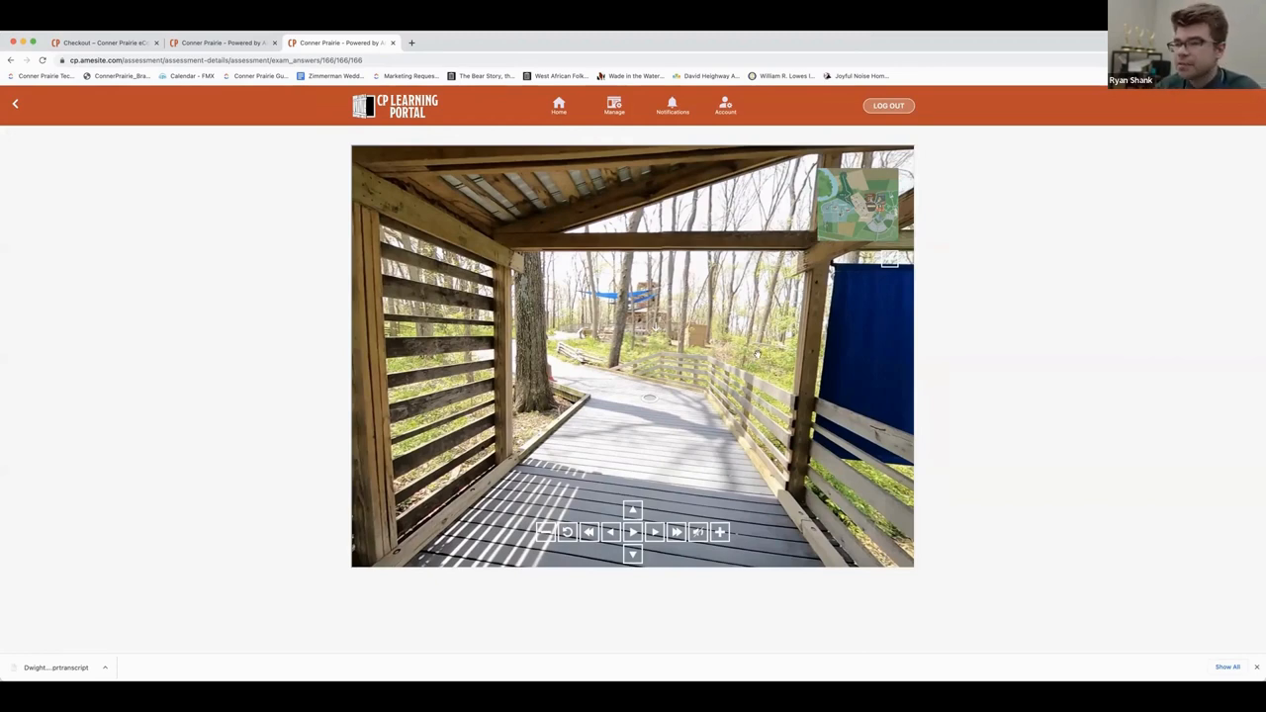
click(633, 532)
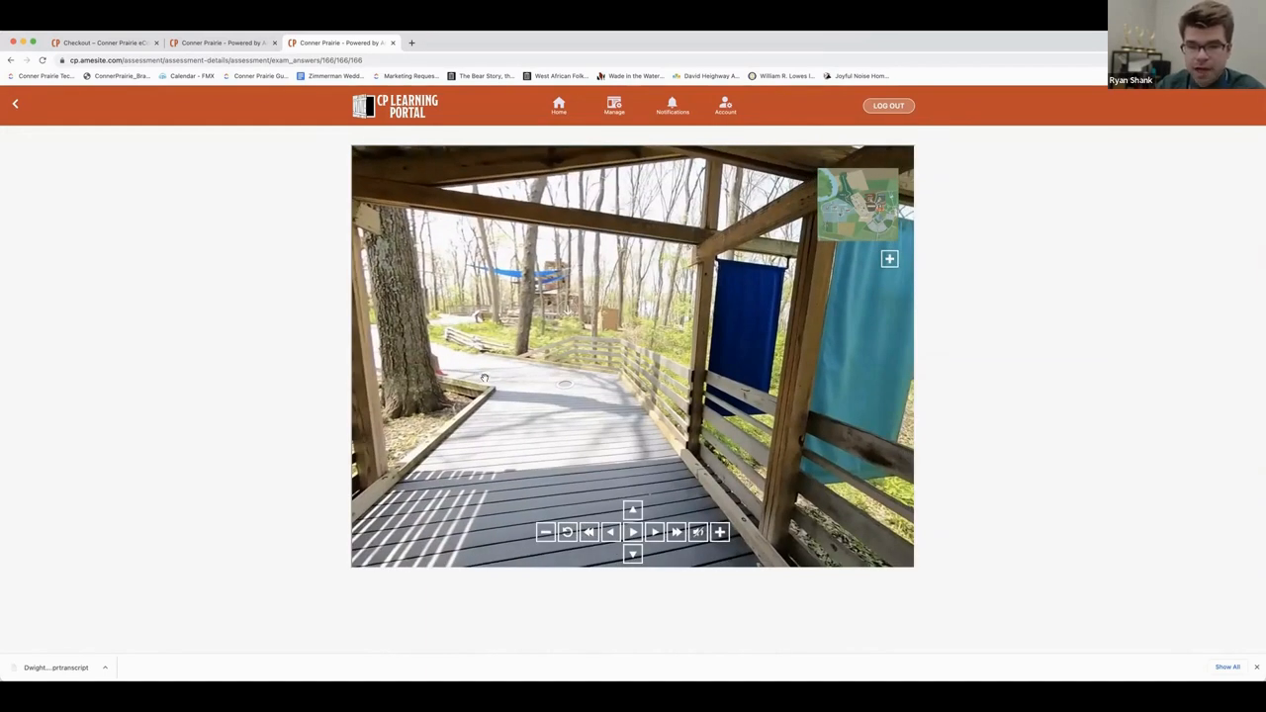
click(633, 533)
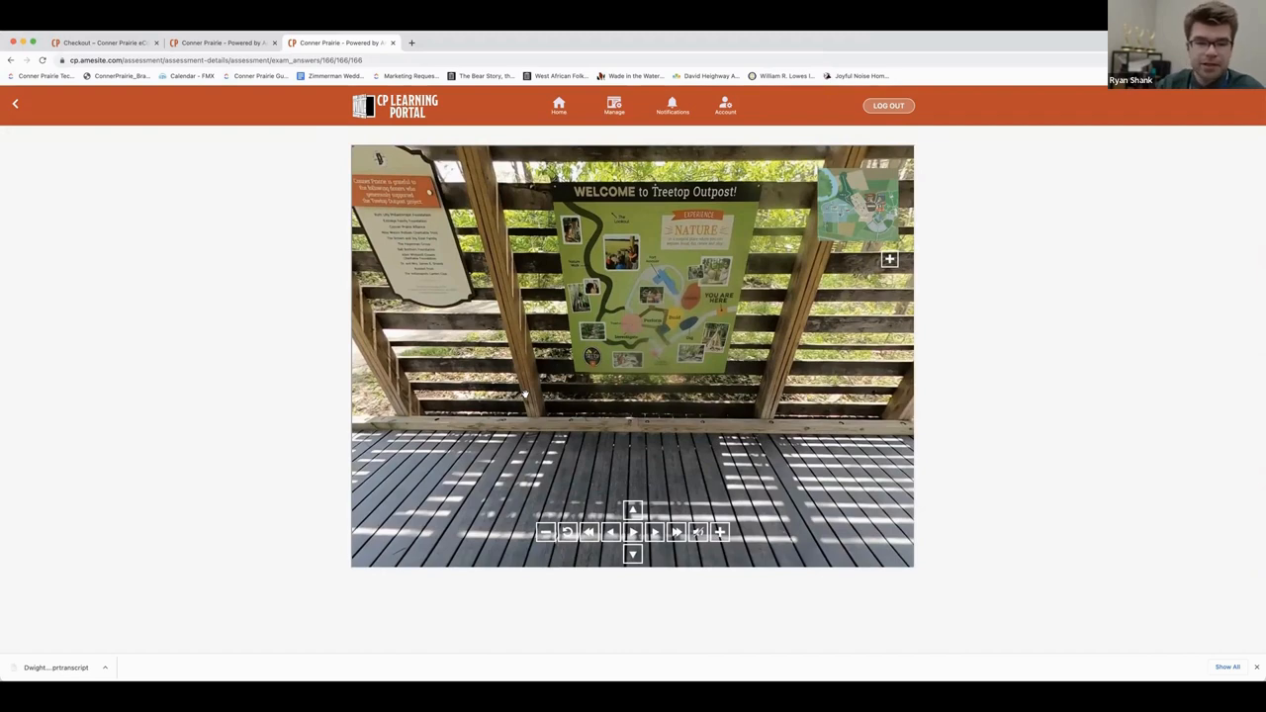
mouse_move(505, 386)
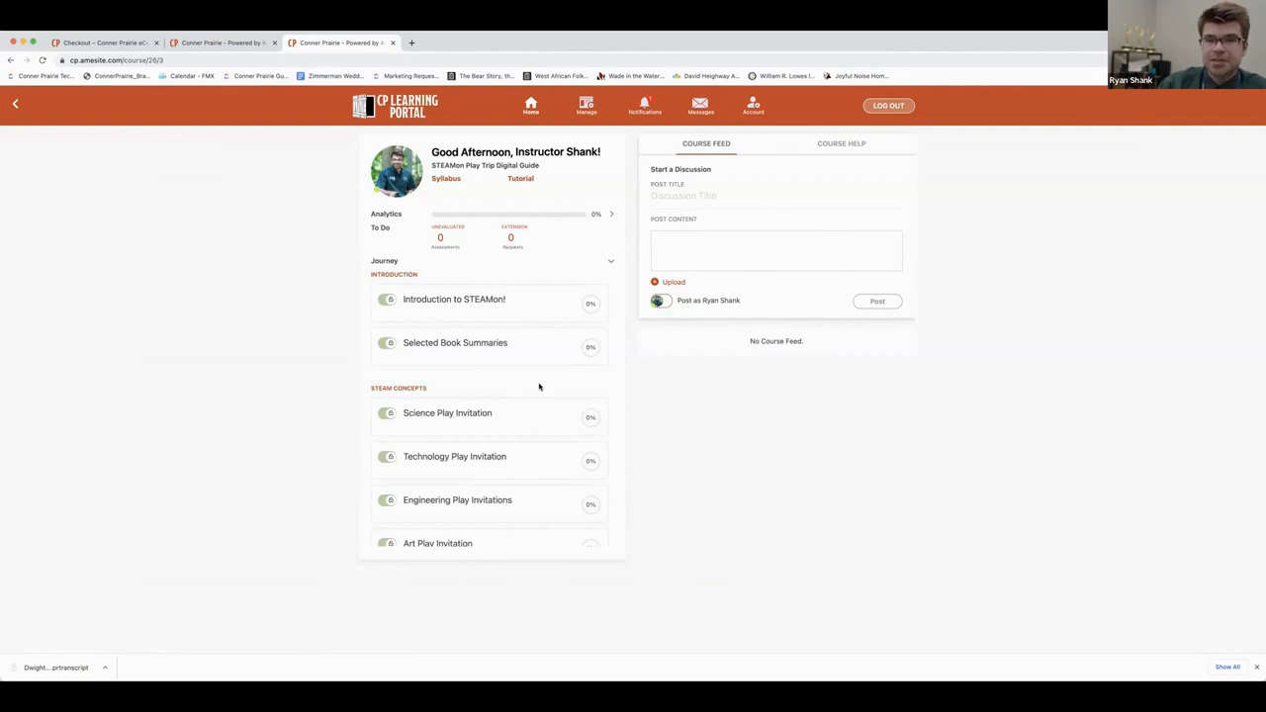
Step: Expand the Introduction to STEAMon! row under Journey to reveal its Start button
scroll(down, 3)
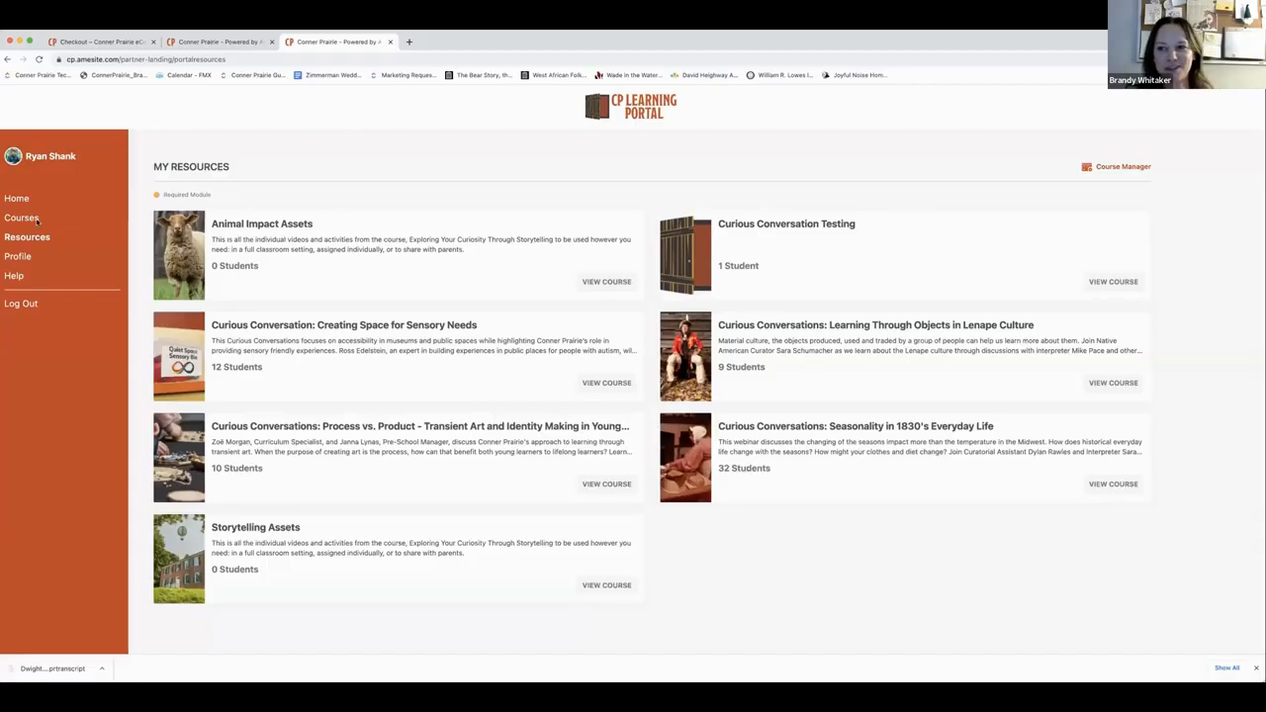
click(22, 218)
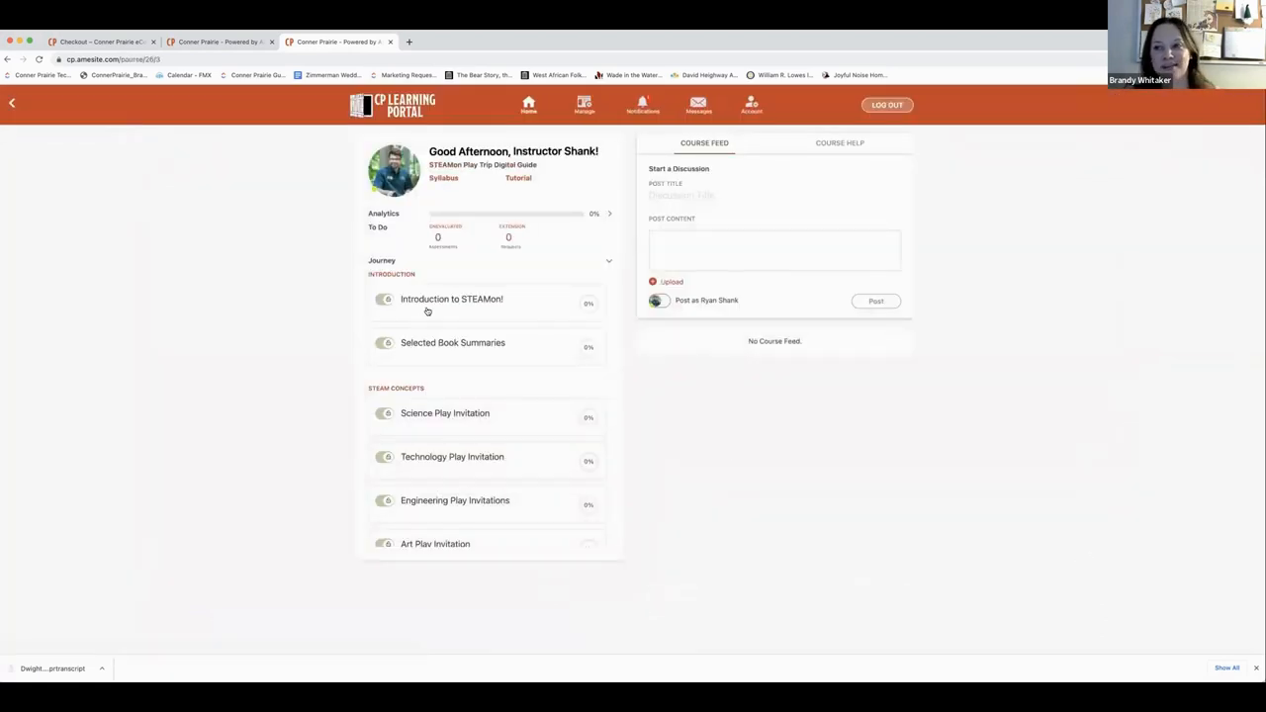
click(451, 299)
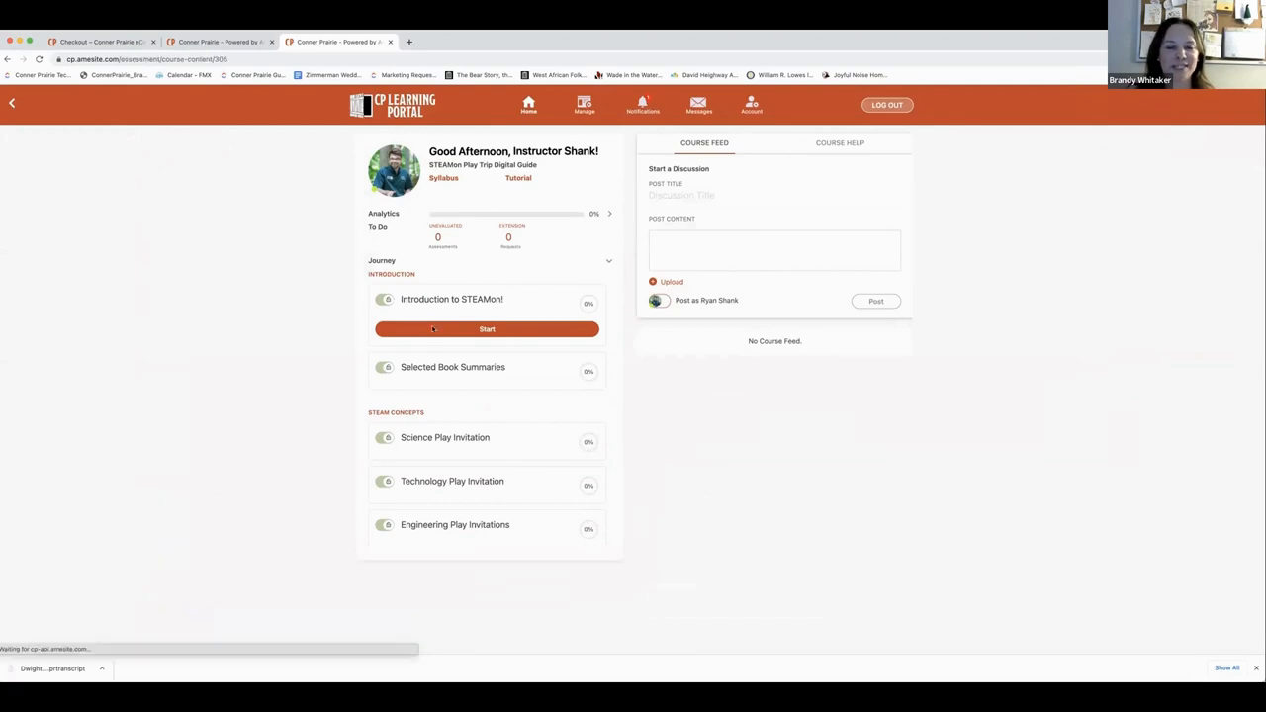
Step: Start the Introduction to STEAMon! lesson from its orange Start button
click(487, 329)
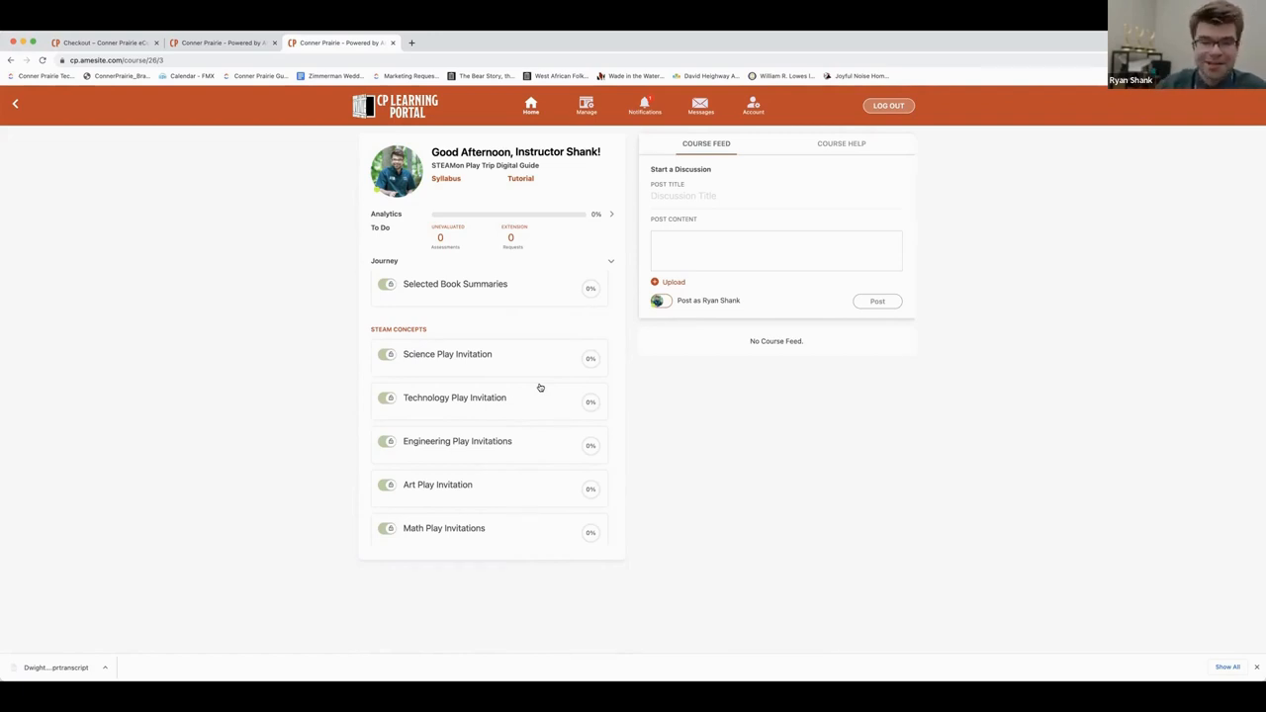
scroll(down, 3)
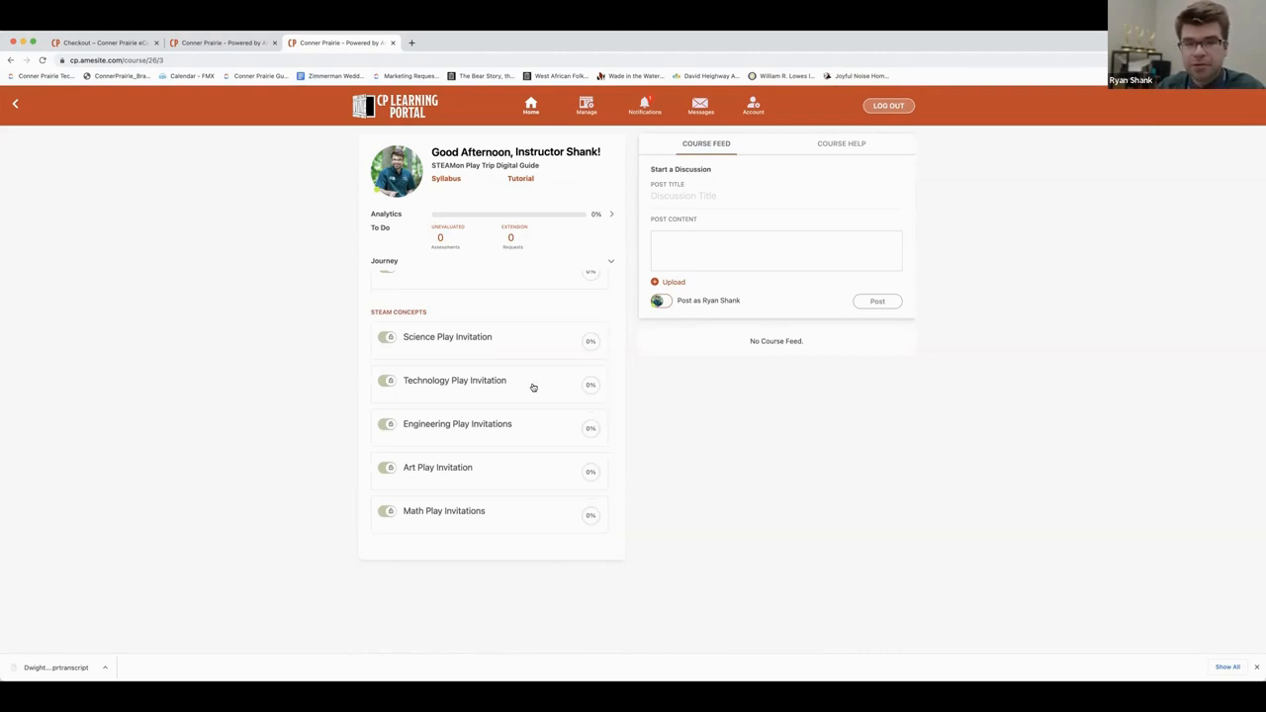
mouse_move(473, 451)
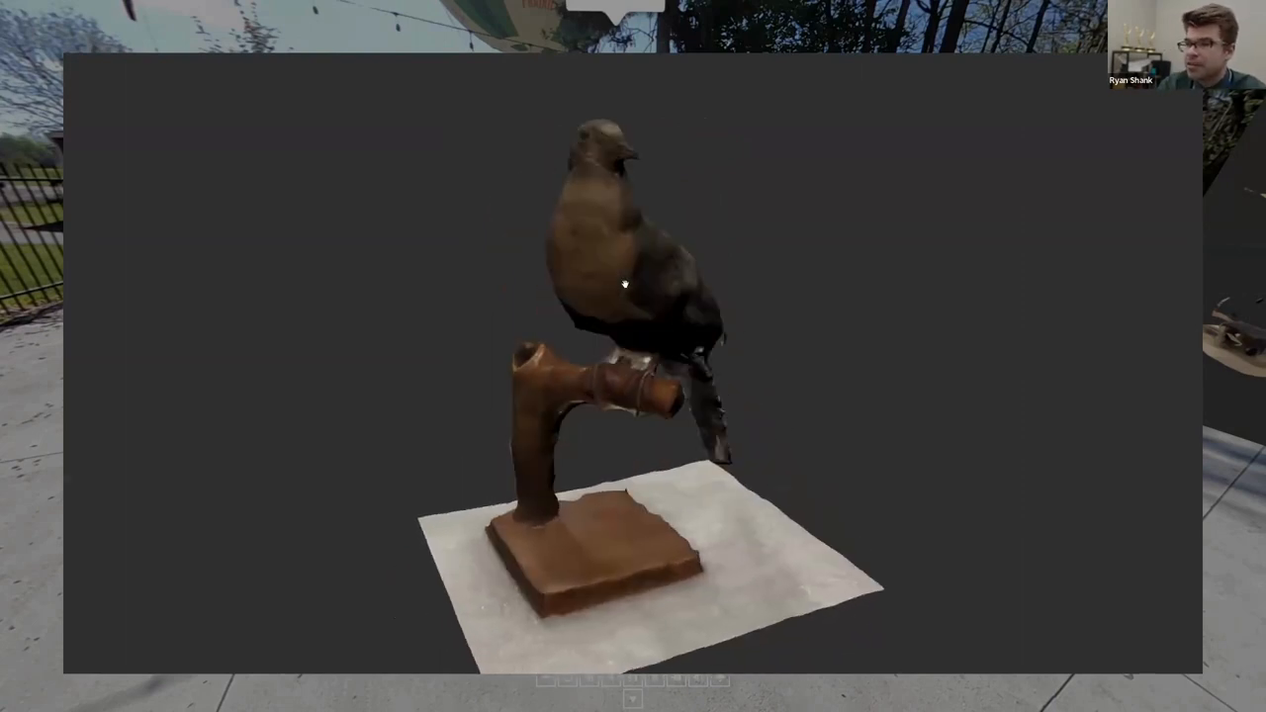
Step: Orbit the perched bird model to view its side, back and front again
drag(626, 285, 554, 285)
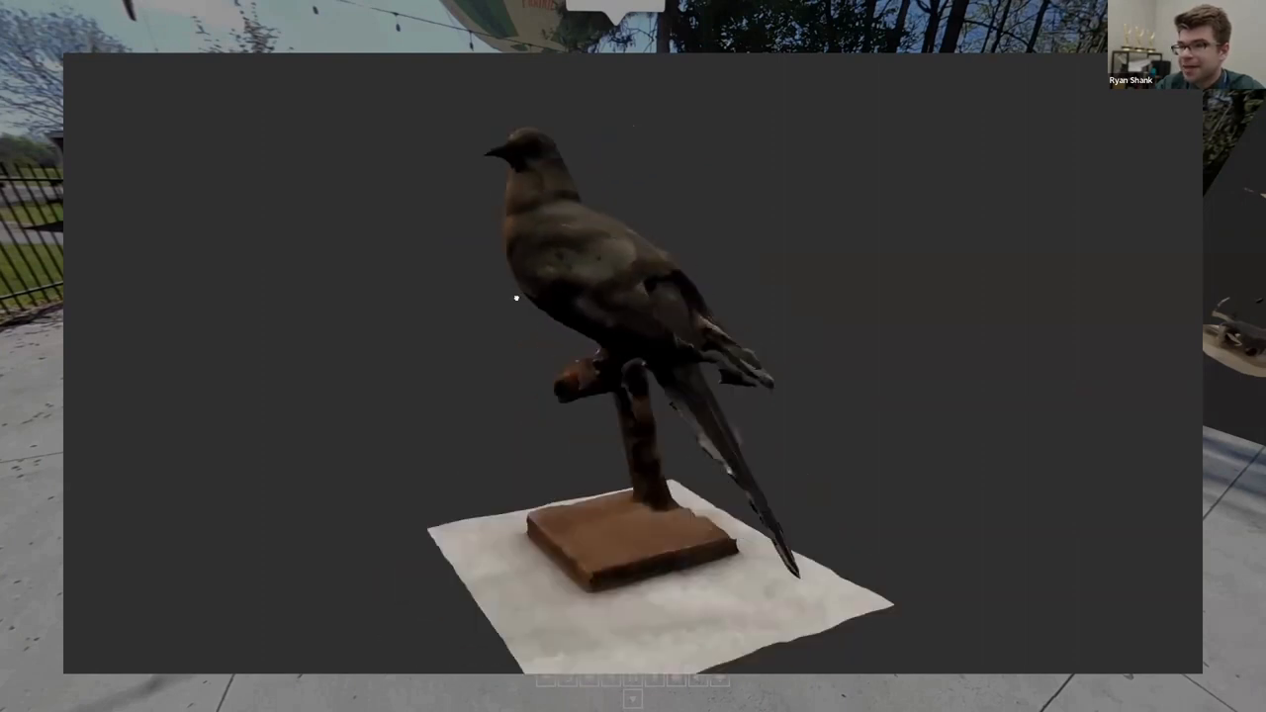
drag(517, 297, 669, 297)
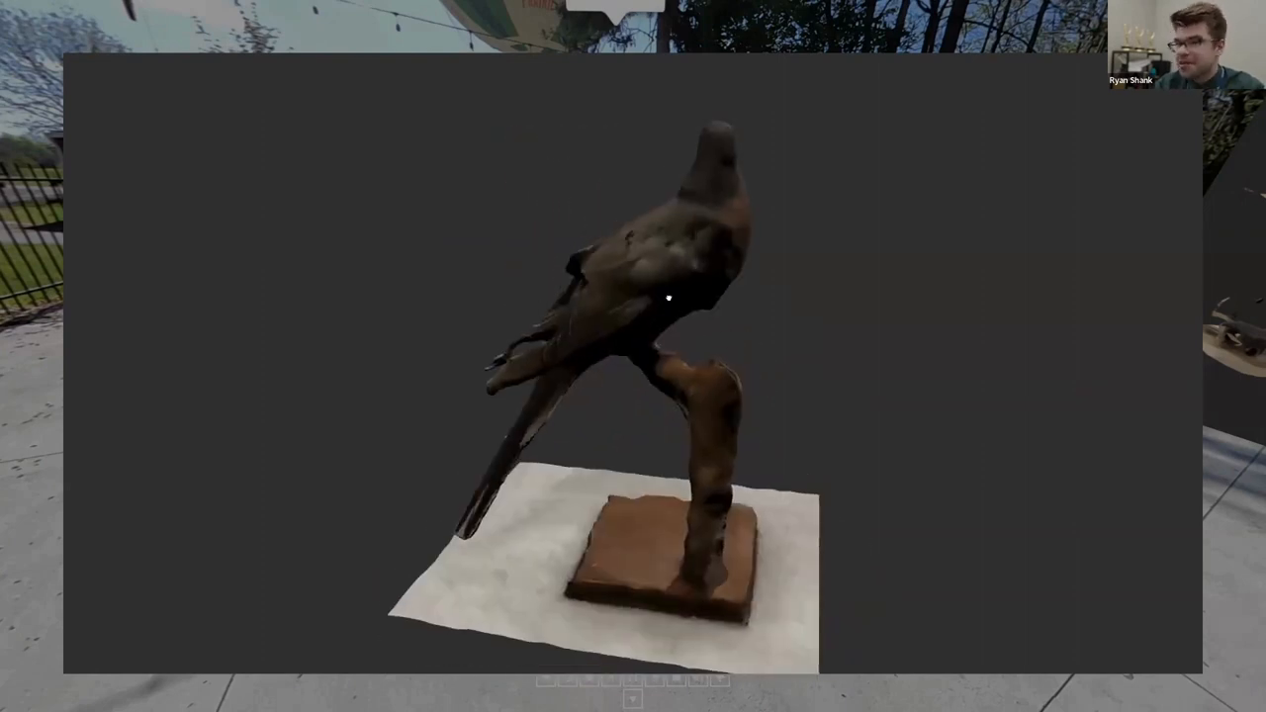
drag(669, 297, 413, 295)
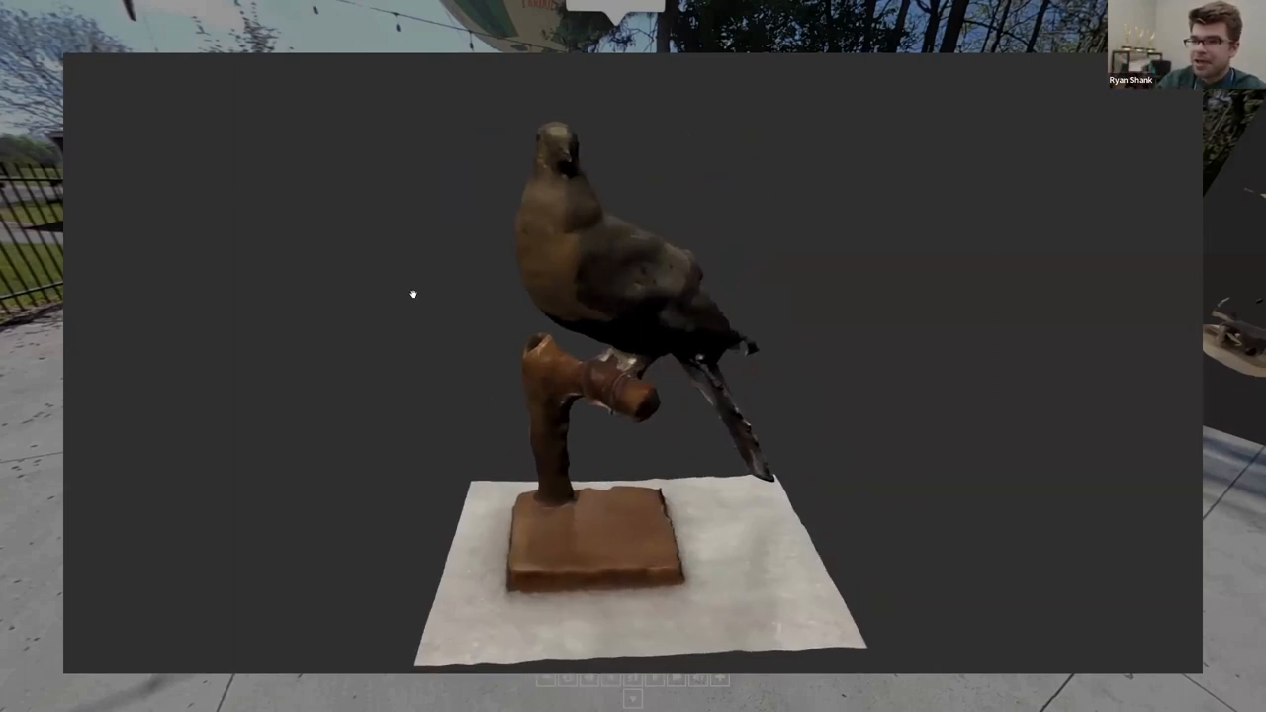
mouse_move(427, 293)
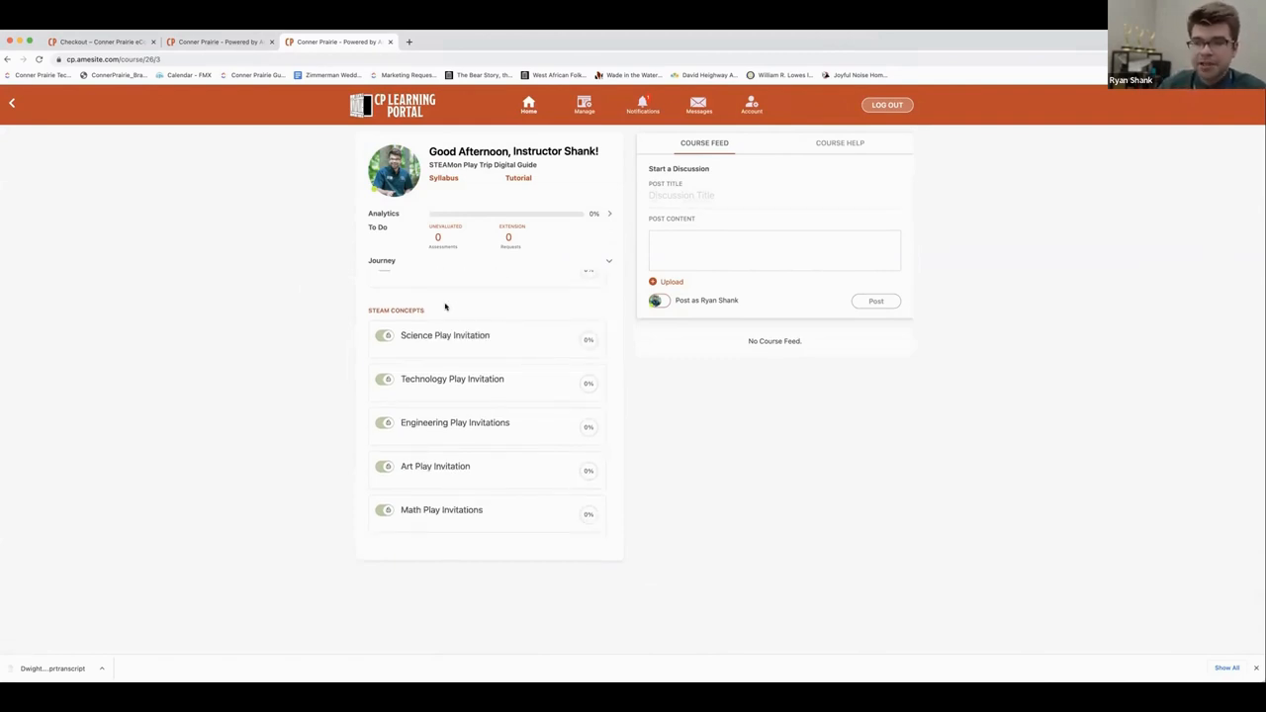
Step: Scroll the STEAMon course page to the Journey section's Introduction lessons
scroll(down, 3)
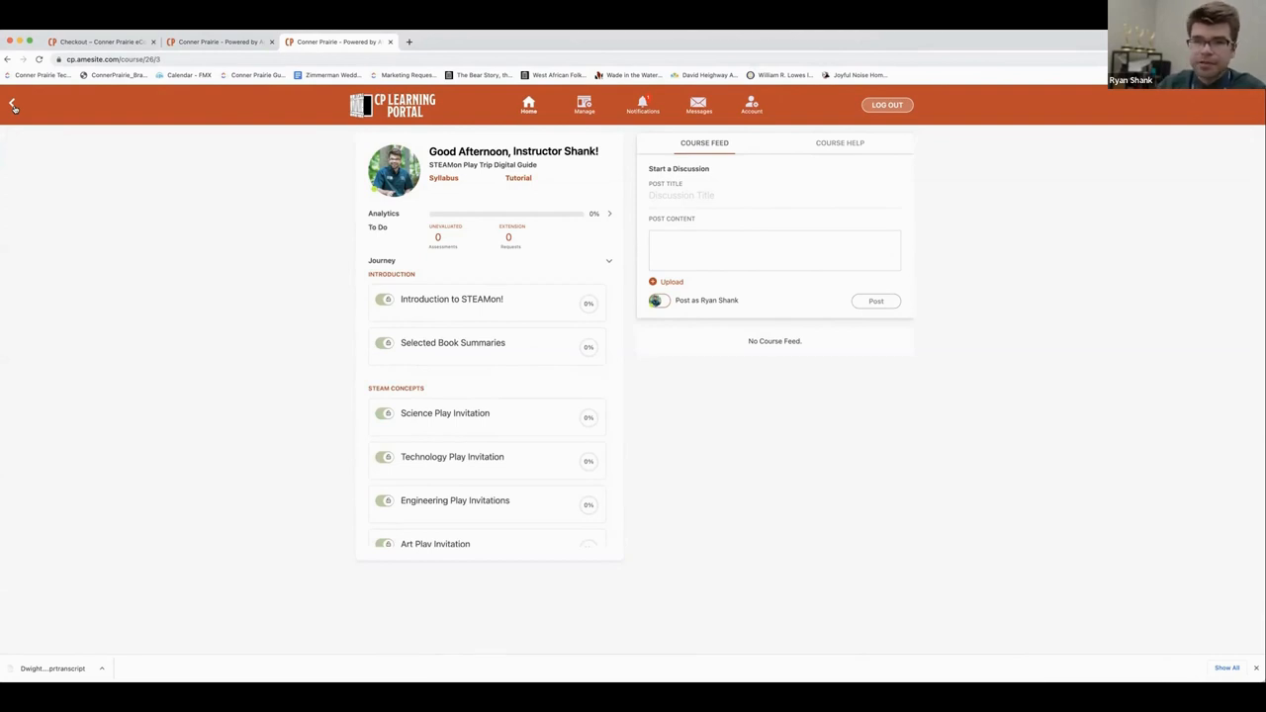
click(11, 105)
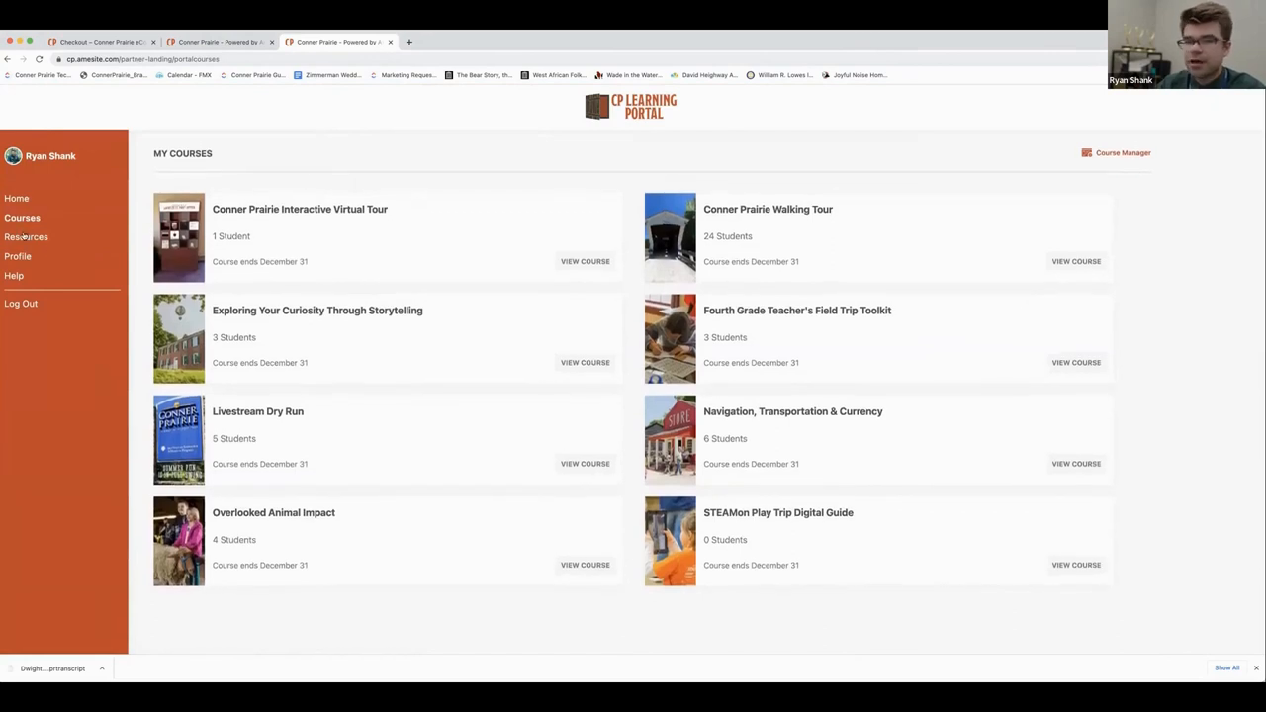
click(26, 237)
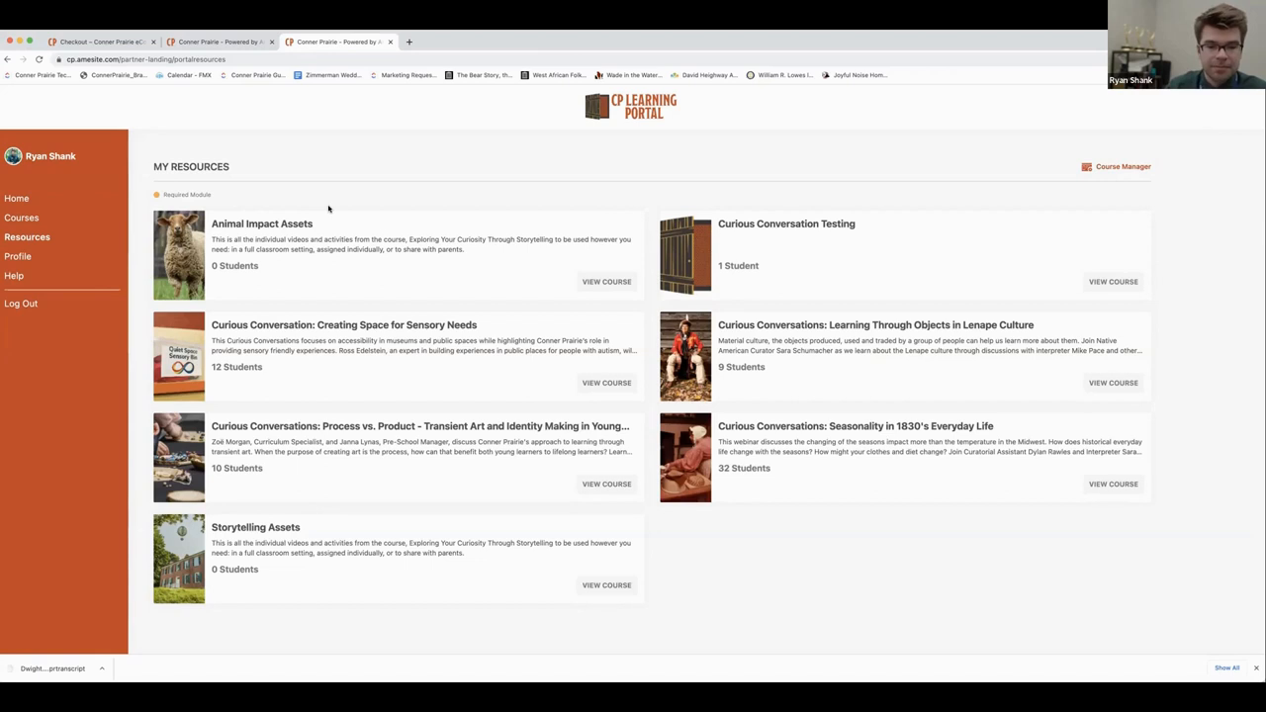
mouse_move(318, 208)
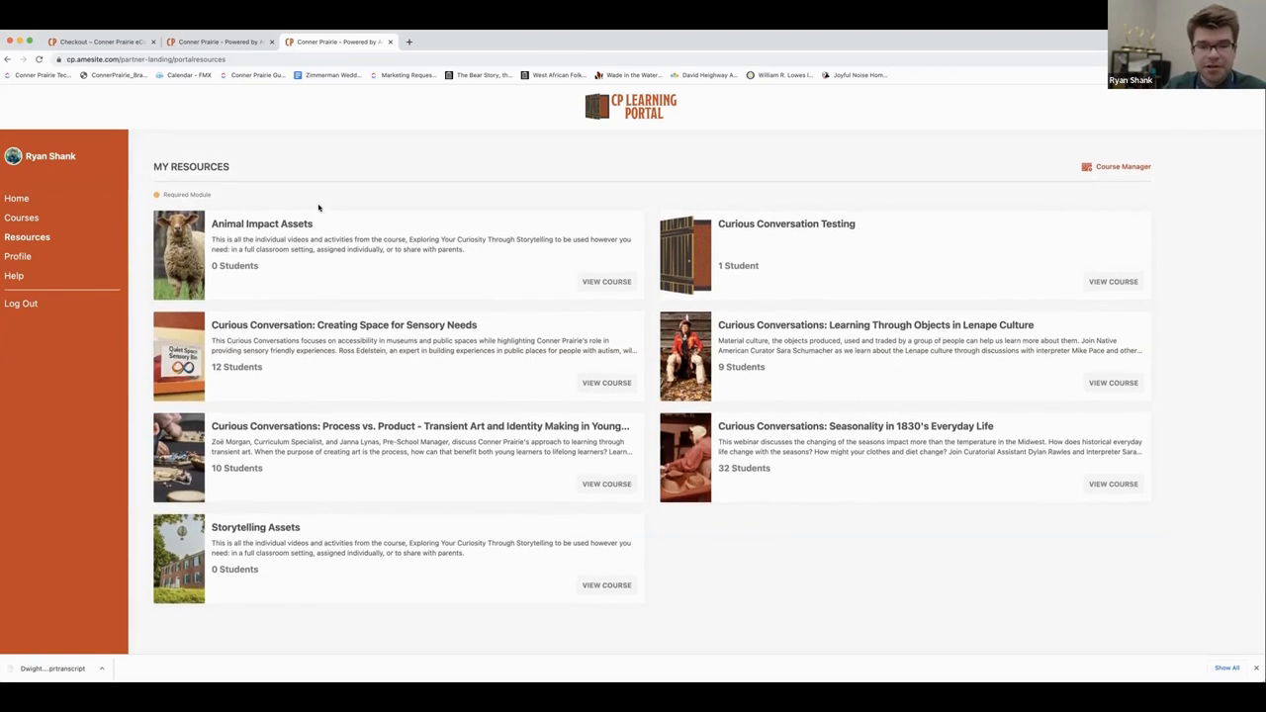